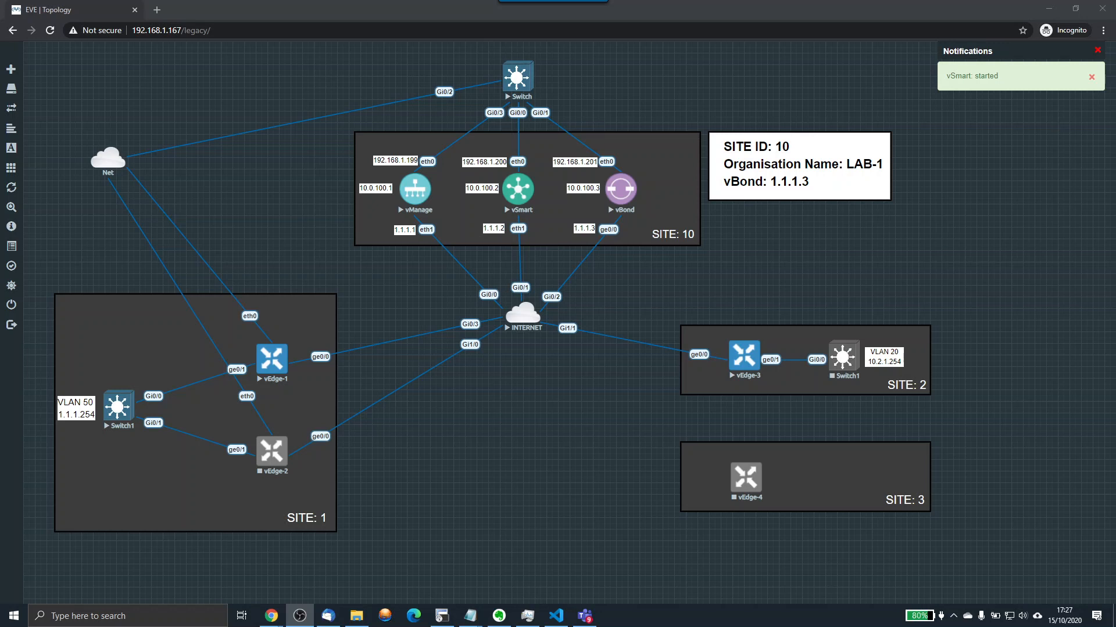
- Dismiss the 'vSmart started' notification to reveal the full SD-WAN topology
{"action": "left_click", "coordinate": [1090, 76]}
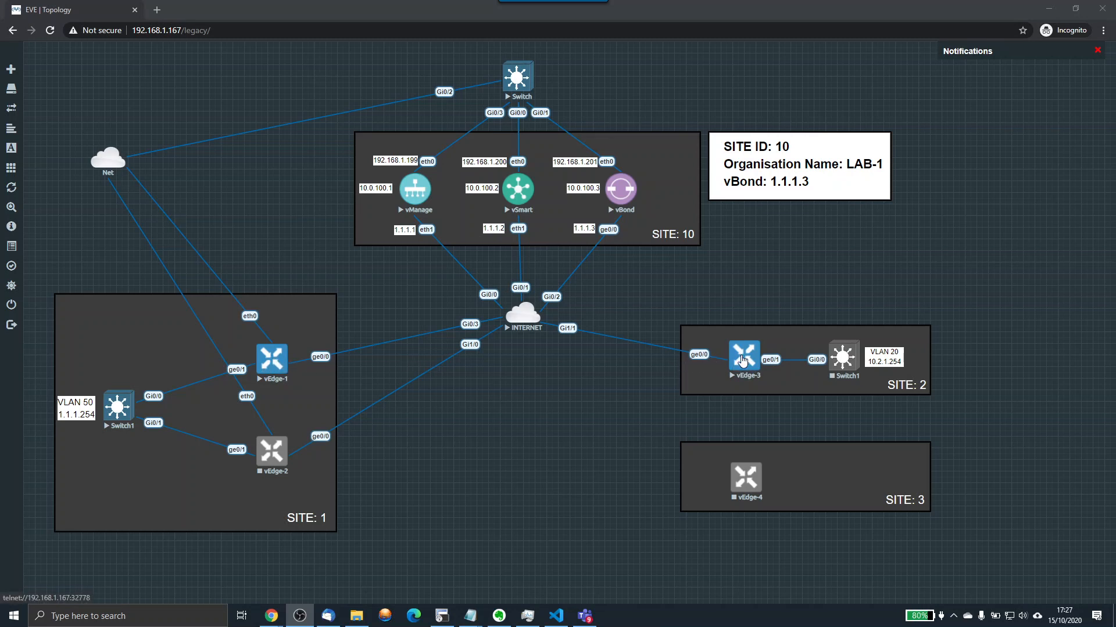
{"action": "mouse_move", "coordinate": [514, 321]}
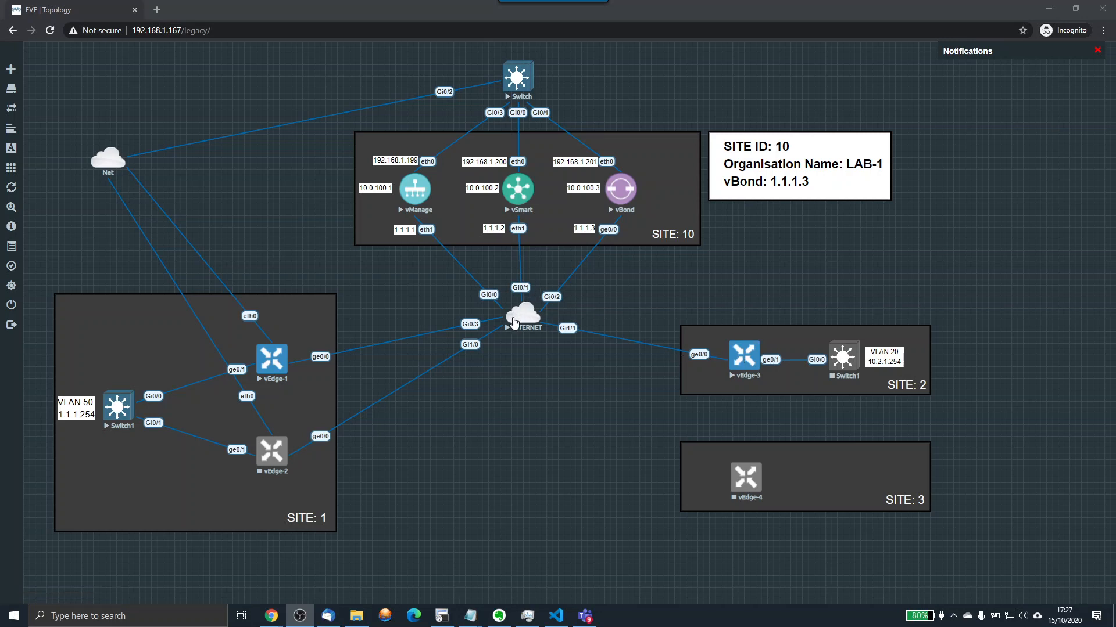
{"action": "mouse_move", "coordinate": [554, 344]}
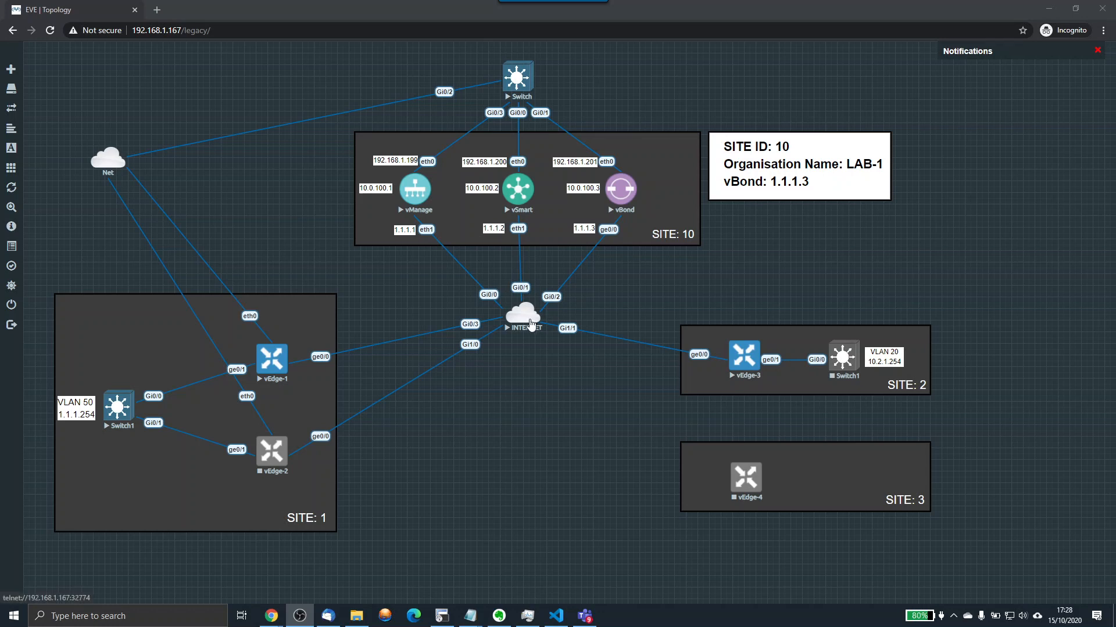
- Stop the INTERNET node and review its settings, keeping the Cloud.png icon
{"action": "left_click", "coordinate": [519, 313]}
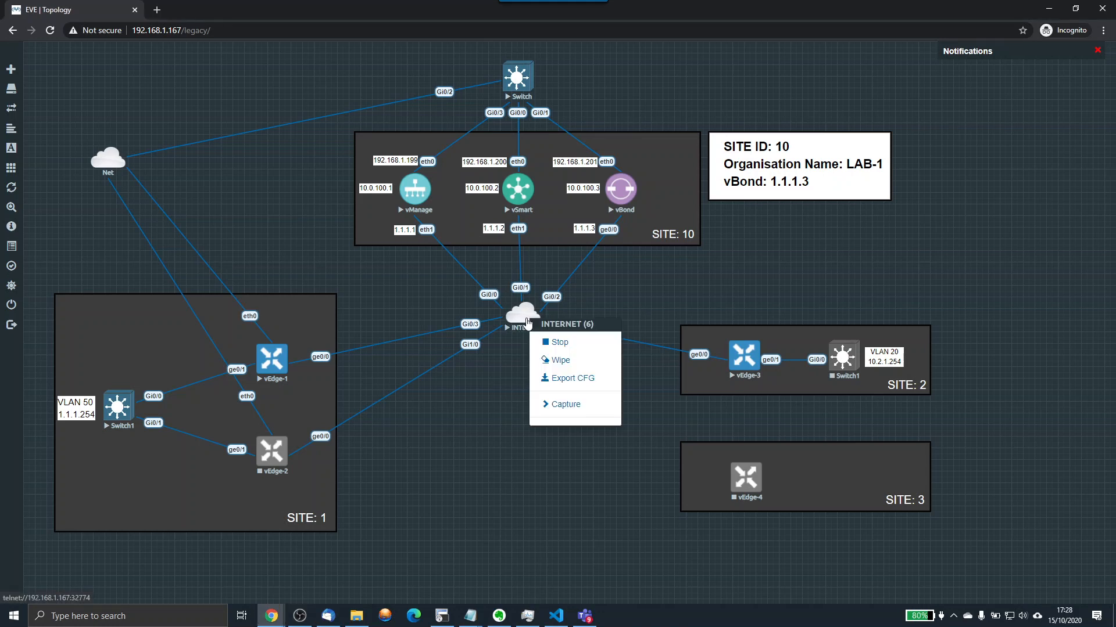
{"action": "left_click", "coordinate": [549, 346]}
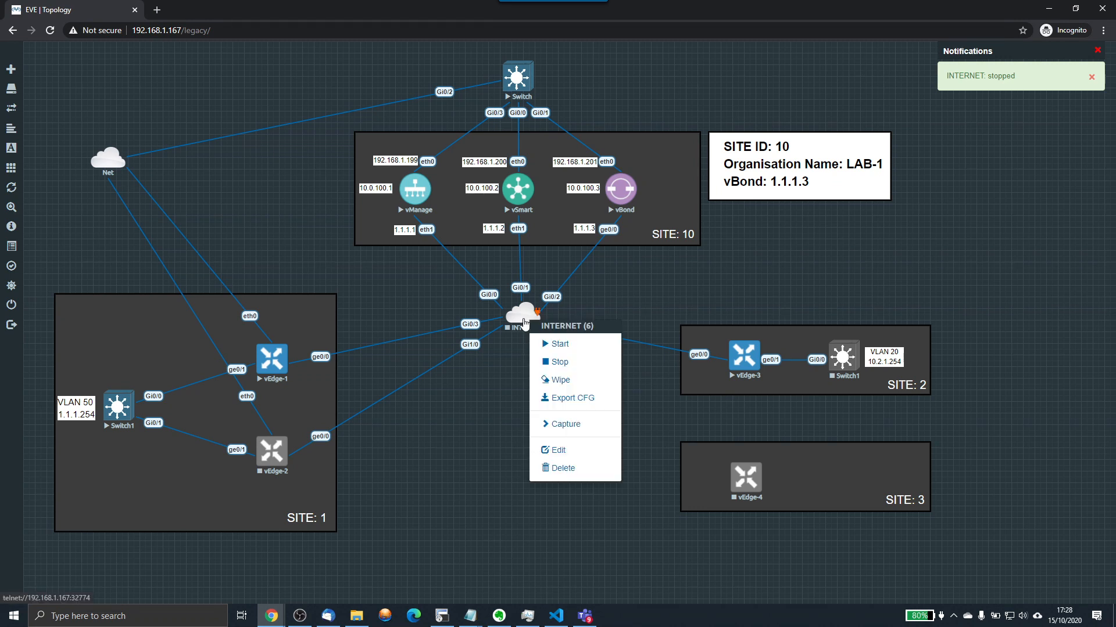
{"action": "left_click", "coordinate": [557, 450]}
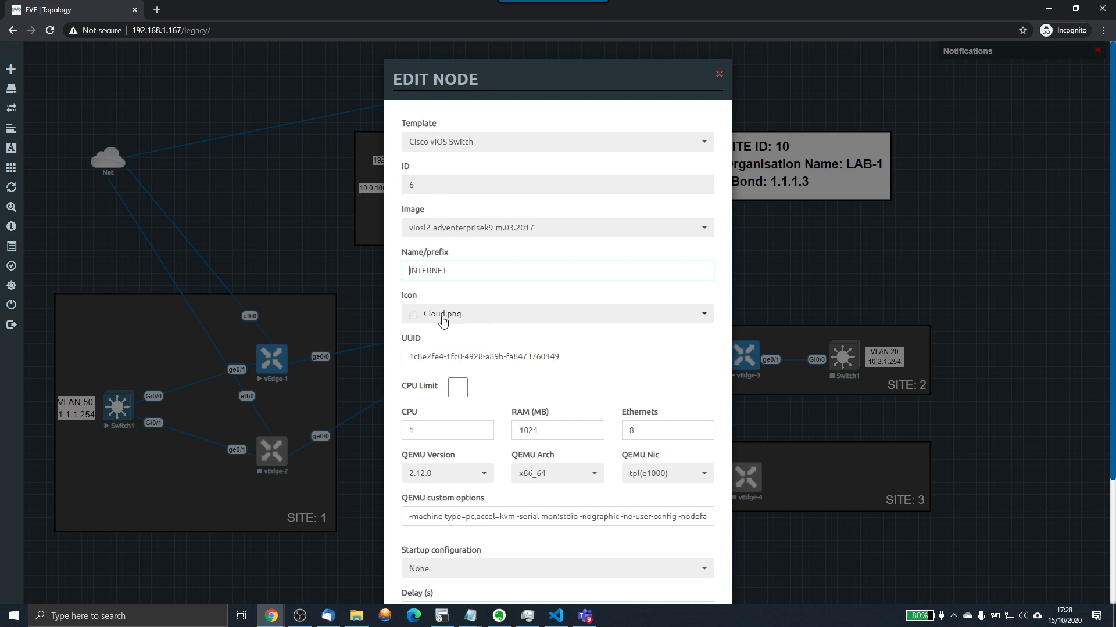
{"action": "left_click", "coordinate": [557, 314]}
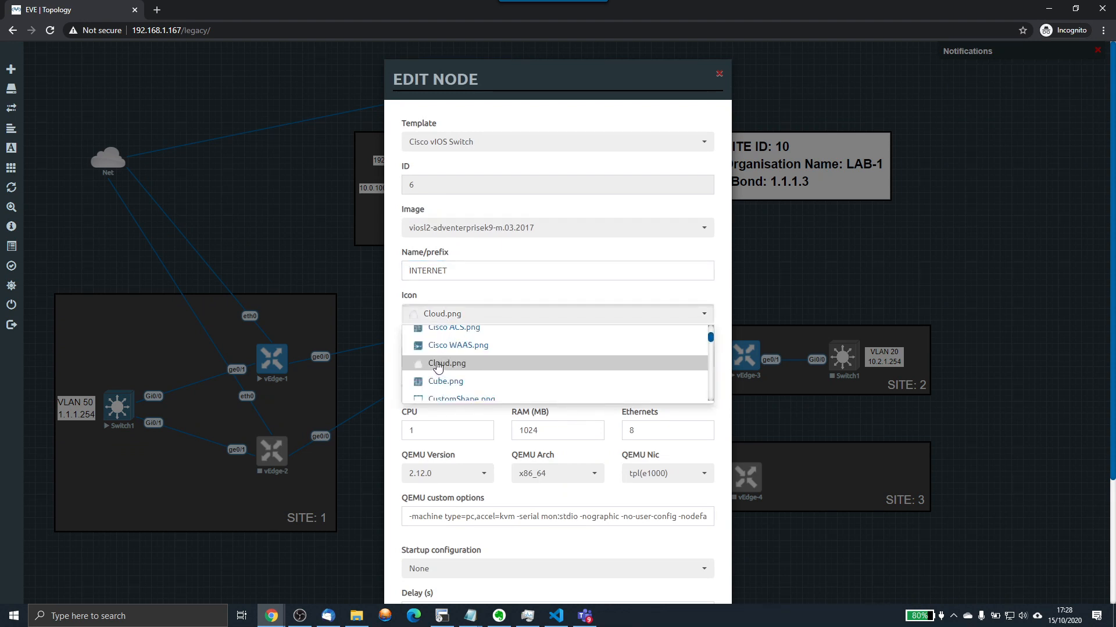
{"action": "left_click", "coordinate": [446, 363]}
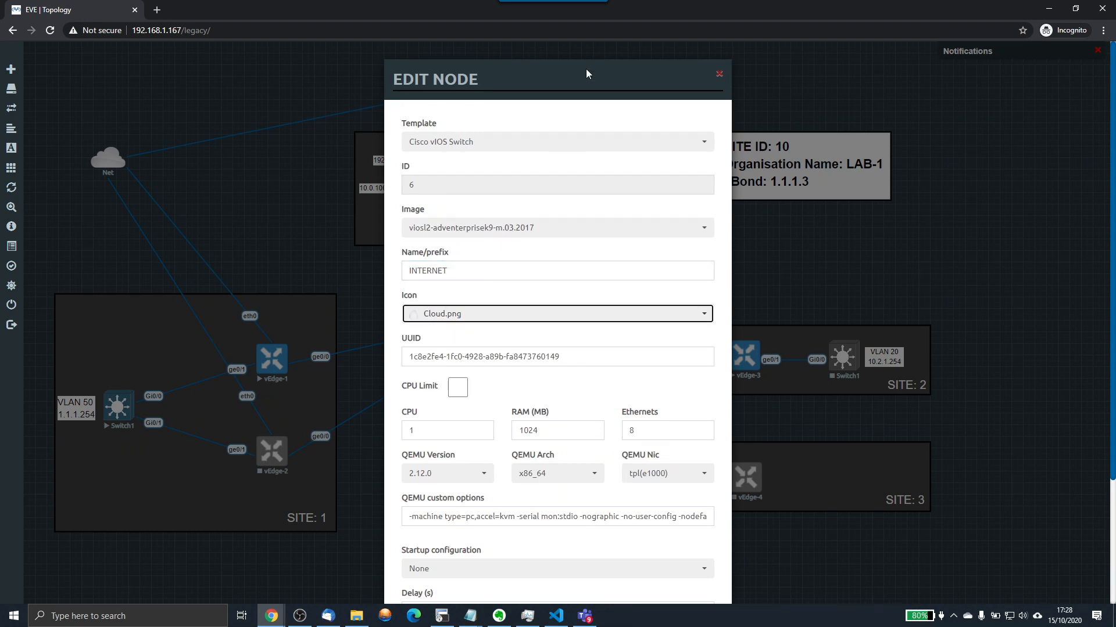
{"action": "left_click", "coordinate": [718, 73]}
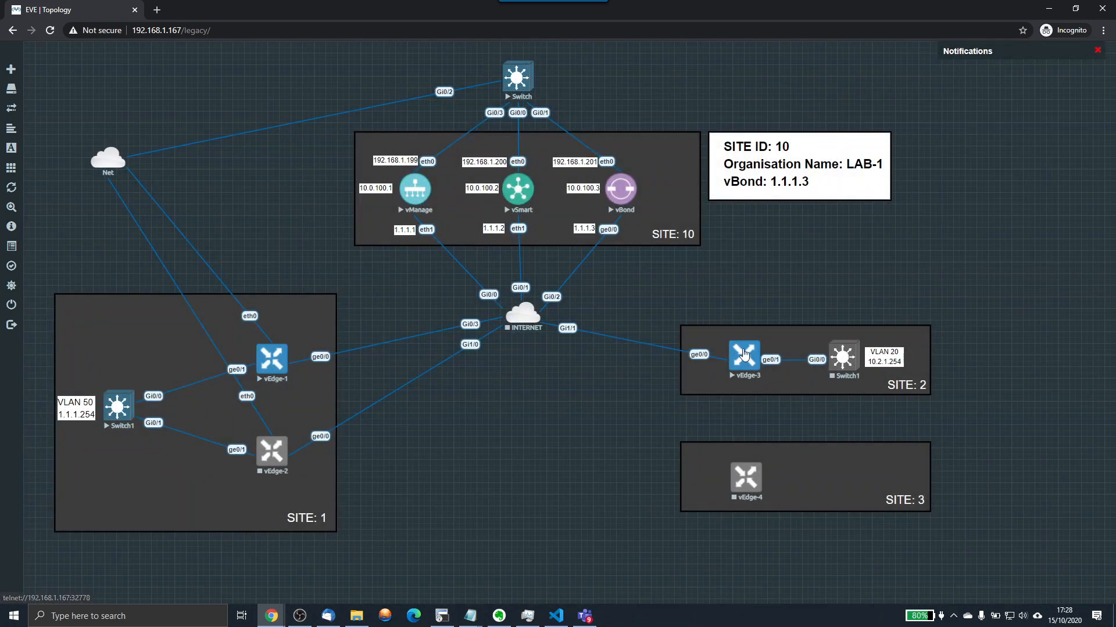
{"action": "mouse_move", "coordinate": [523, 319]}
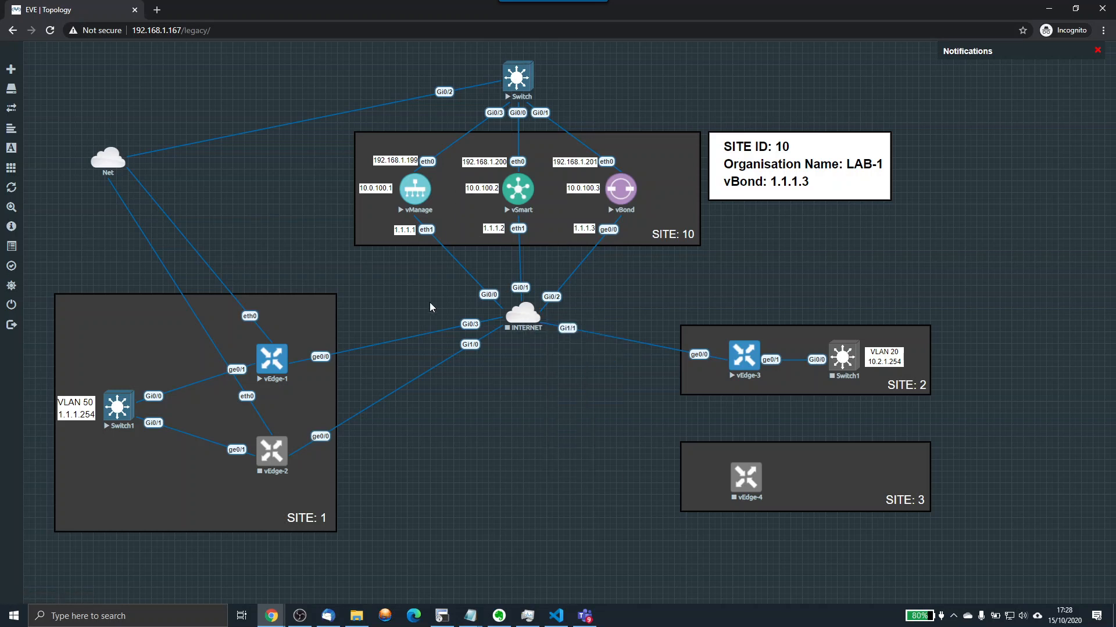
- Start the INTERNET cloud node again
{"action": "left_click", "coordinate": [522, 312]}
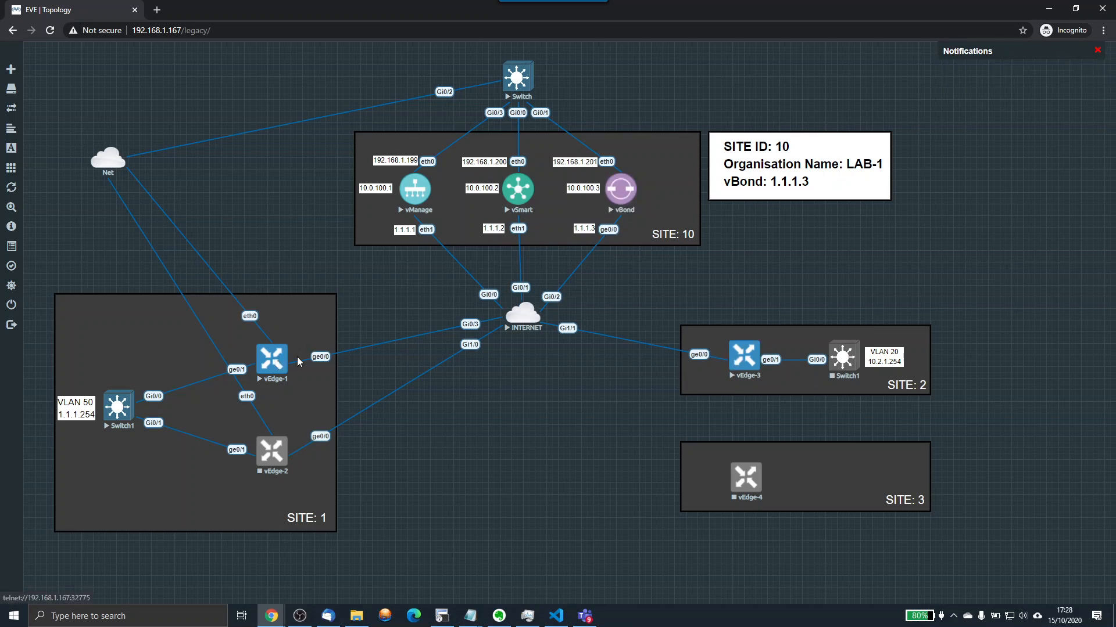
{"action": "mouse_move", "coordinate": [415, 341]}
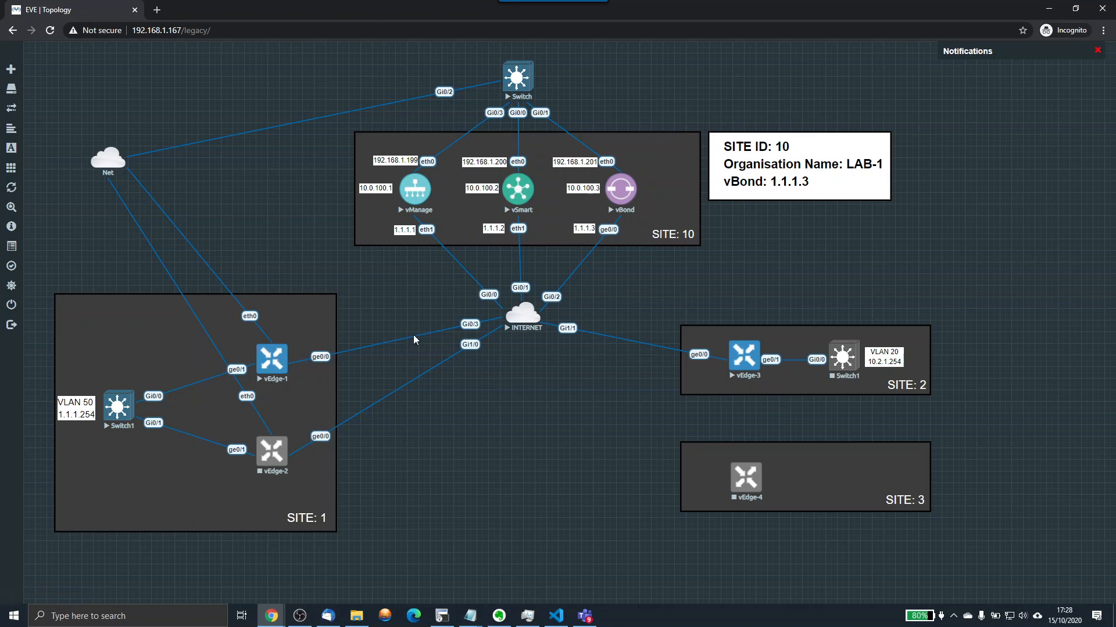
{"action": "mouse_move", "coordinate": [721, 357]}
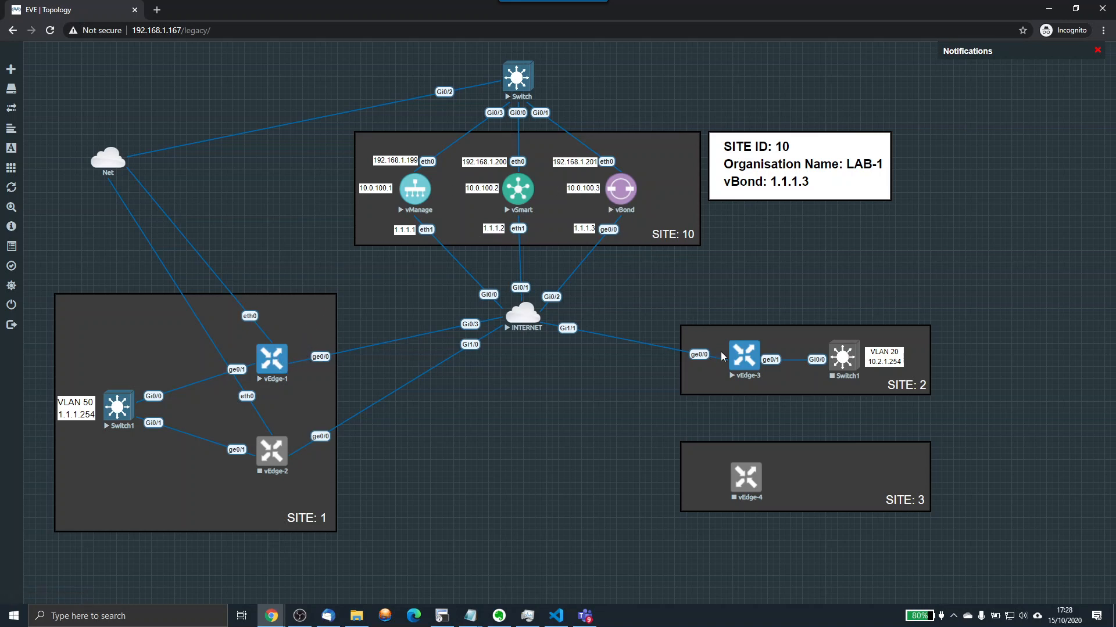
{"action": "mouse_move", "coordinate": [480, 220]}
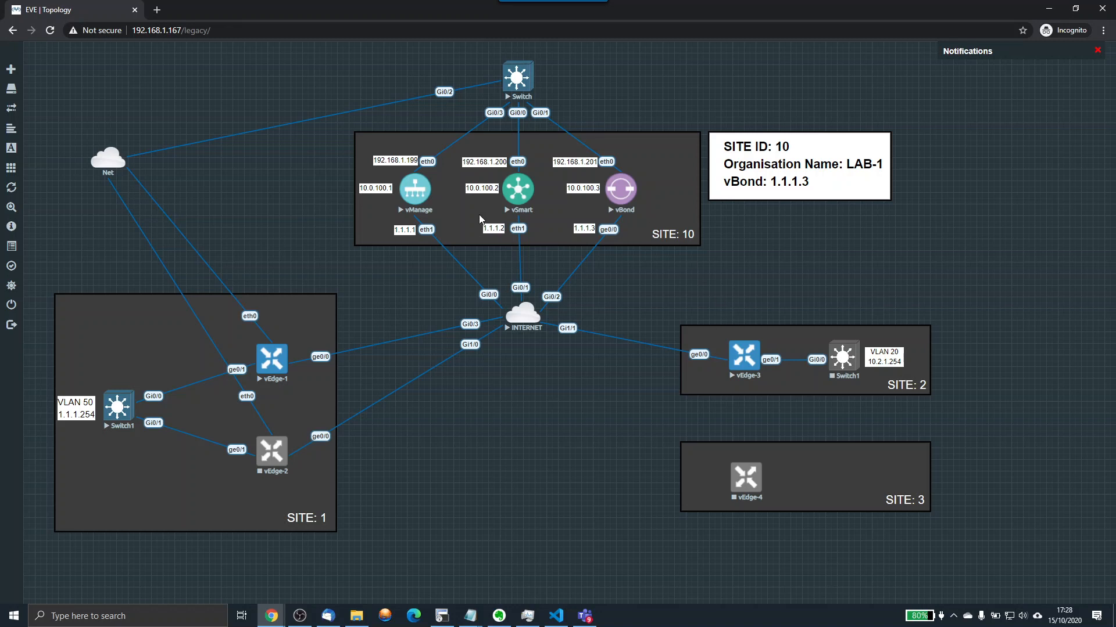
{"action": "mouse_move", "coordinate": [423, 191]}
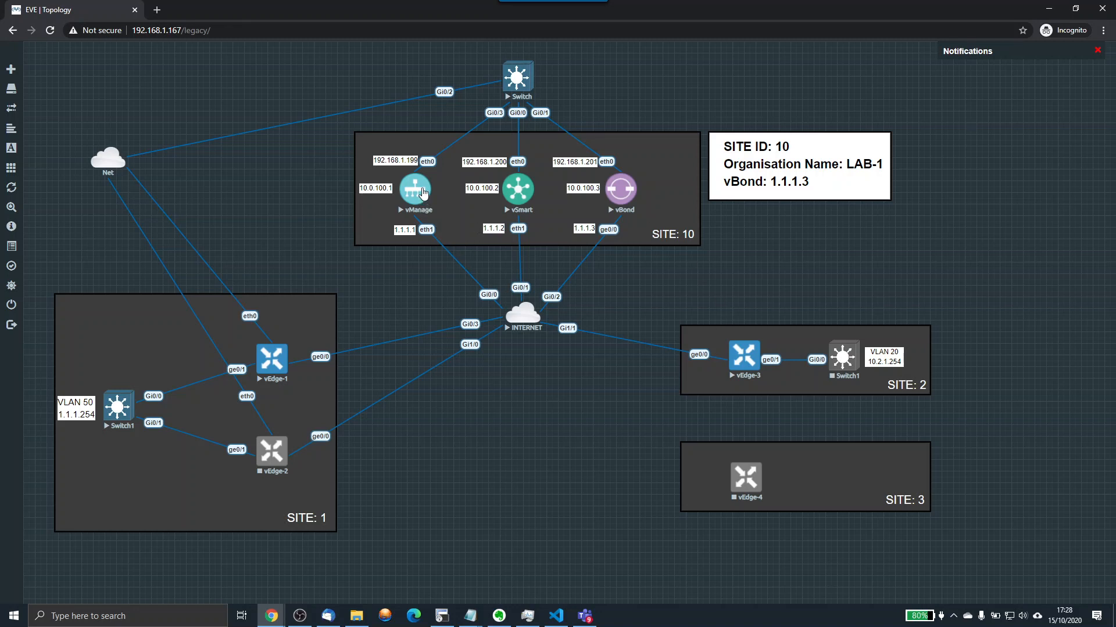
{"action": "mouse_move", "coordinate": [414, 175]}
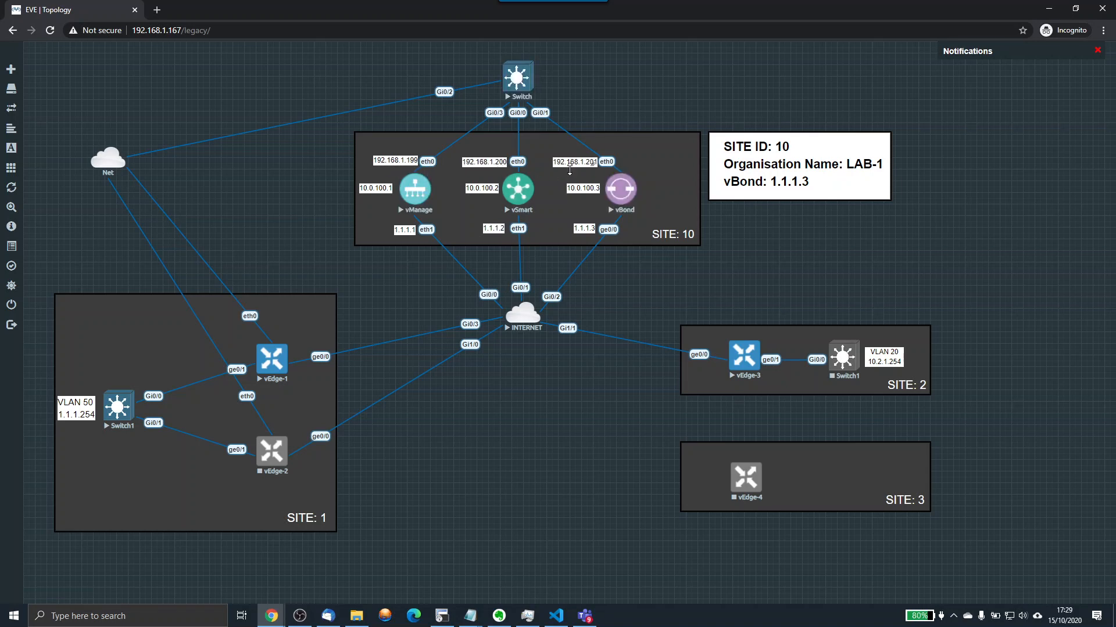
{"action": "mouse_move", "coordinate": [526, 93]}
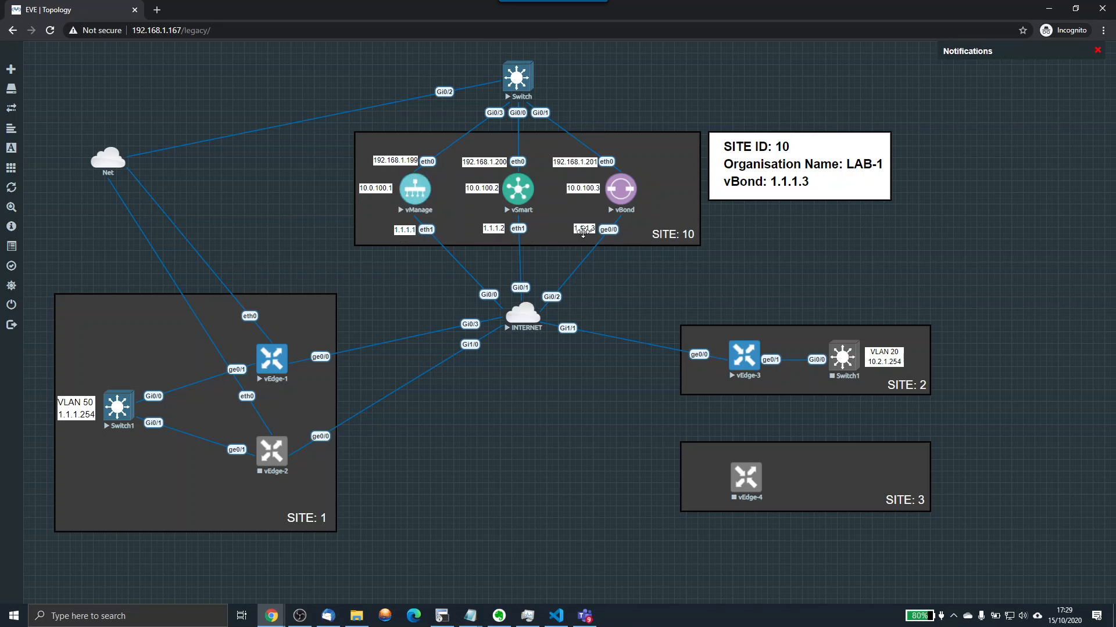
{"action": "mouse_move", "coordinate": [444, 267]}
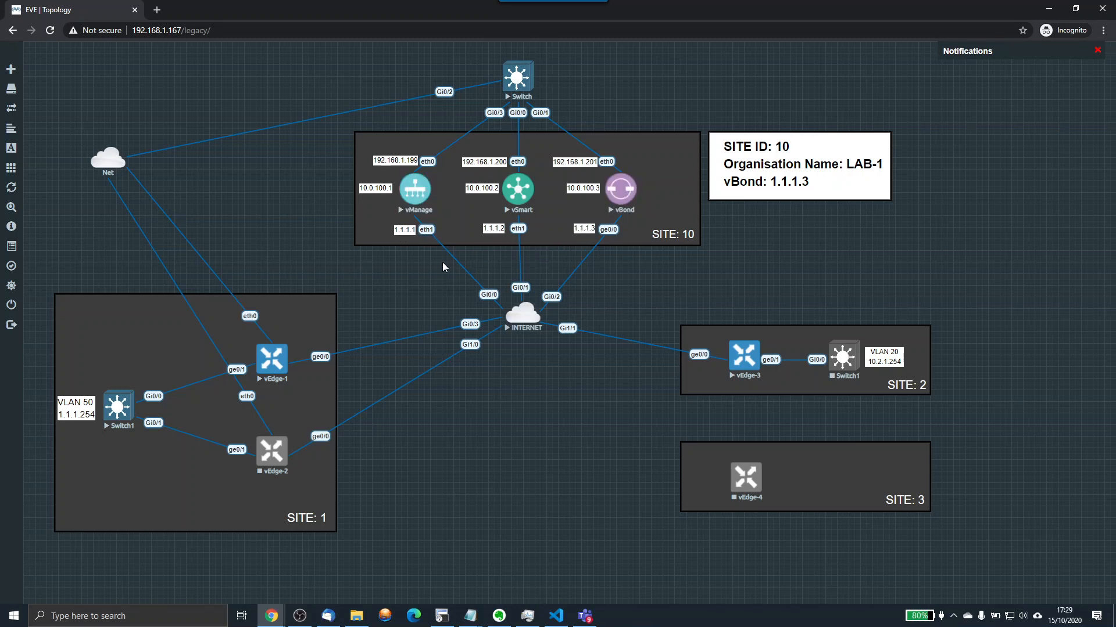
{"action": "mouse_move", "coordinate": [548, 290]}
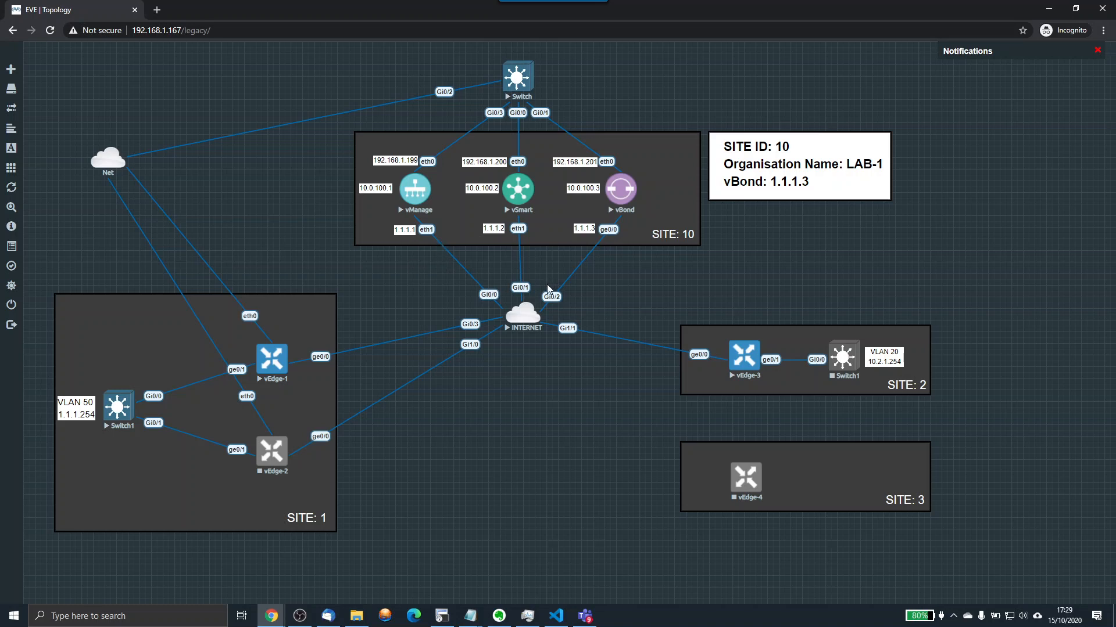
{"action": "mouse_move", "coordinate": [343, 369]}
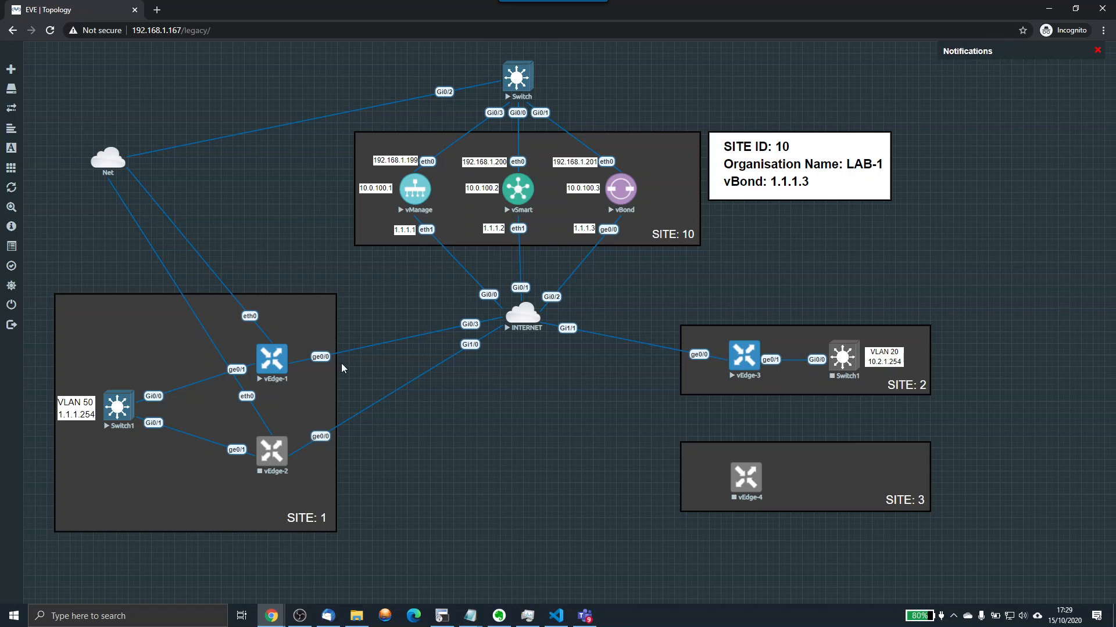
{"action": "mouse_move", "coordinate": [272, 369]}
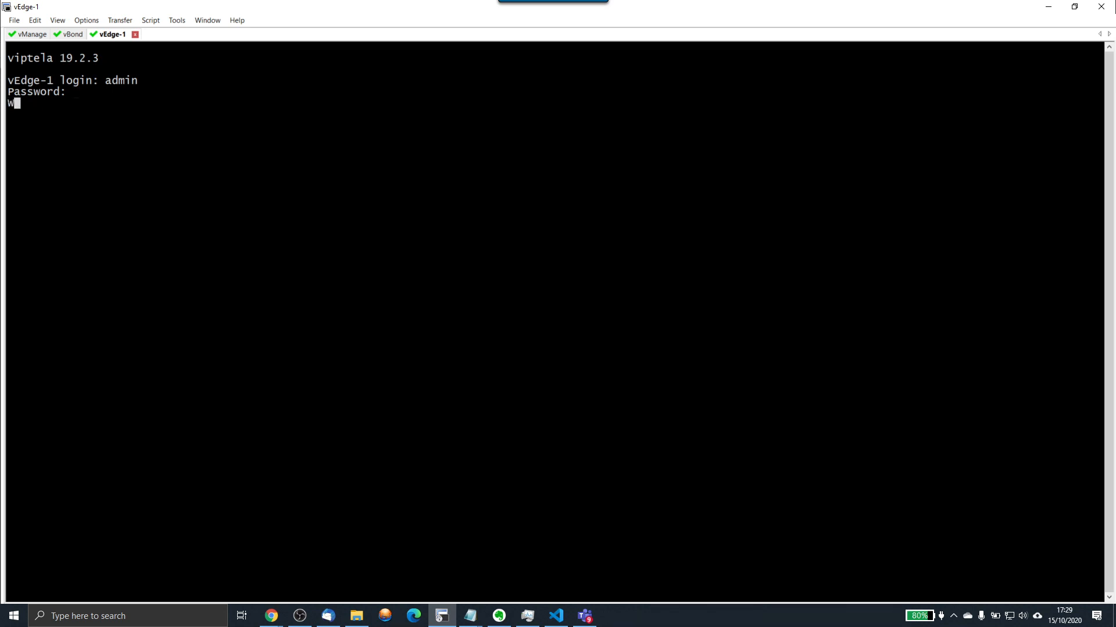
- List vEdge-1's running configuration with 'sh run' and highlight the vpn 0 section
{"action": "type", "text": "sh run"}
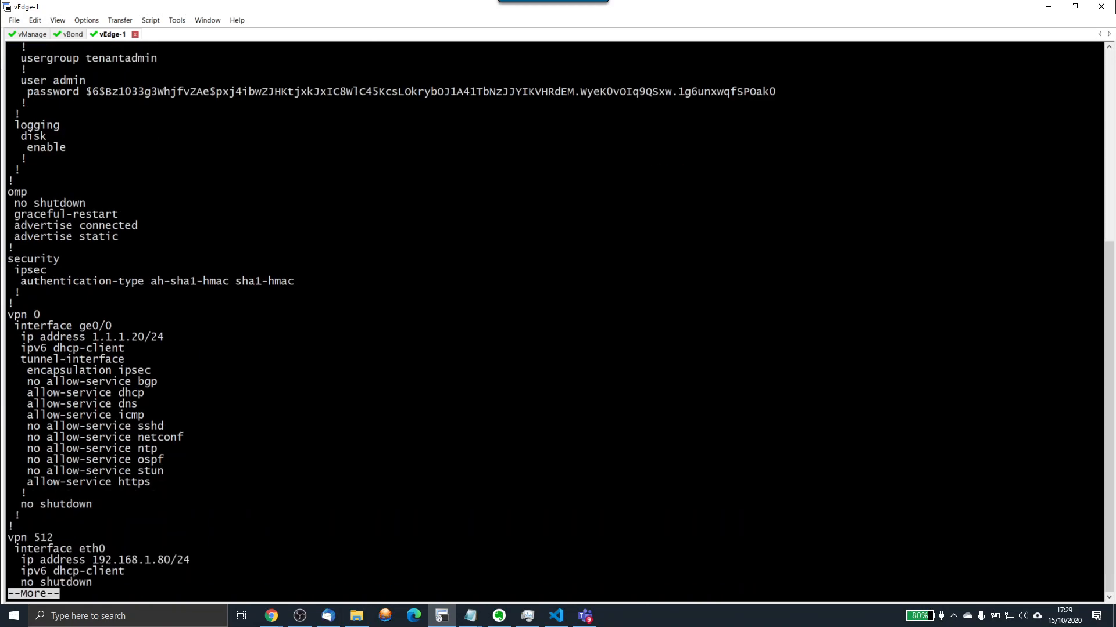
{"action": "mouse_move", "coordinate": [85, 306]}
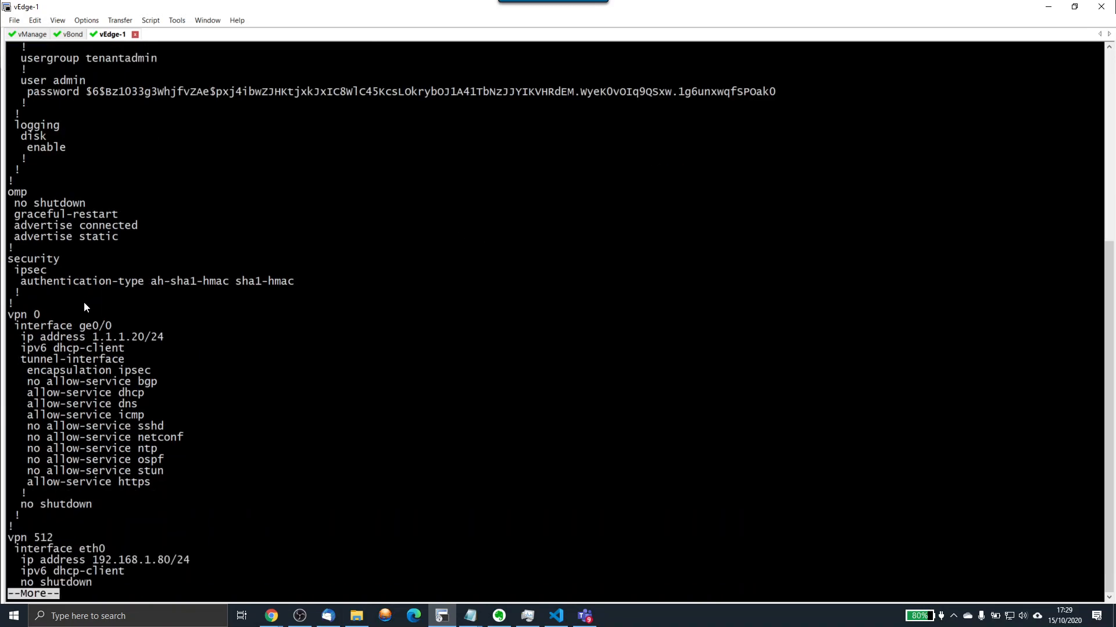
{"action": "double_click", "coordinate": [17, 314]}
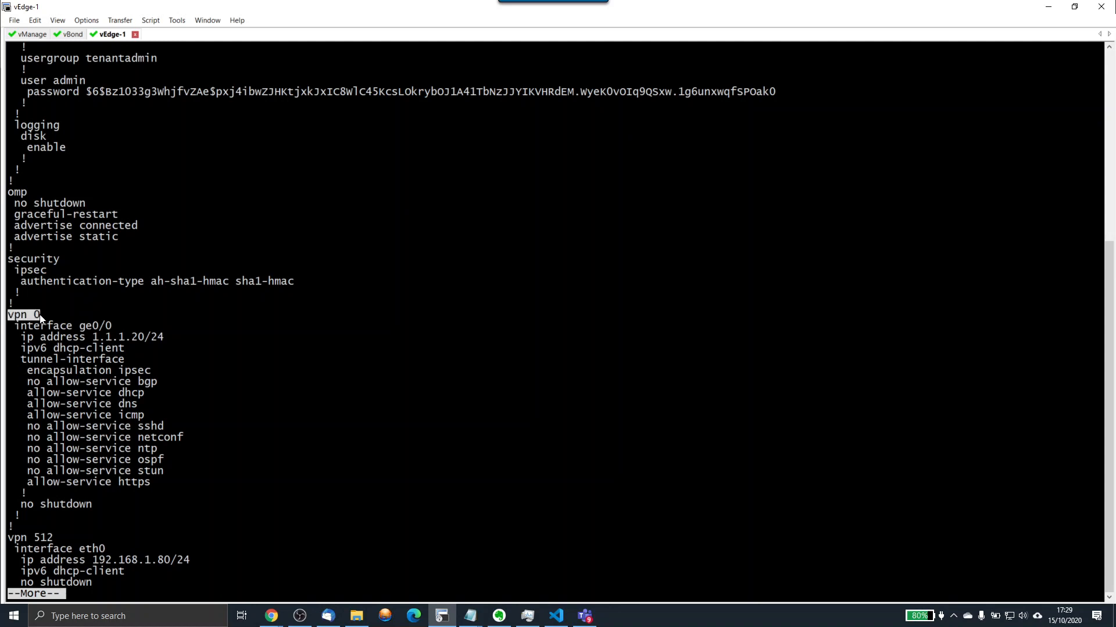
{"action": "mouse_move", "coordinate": [12, 560]}
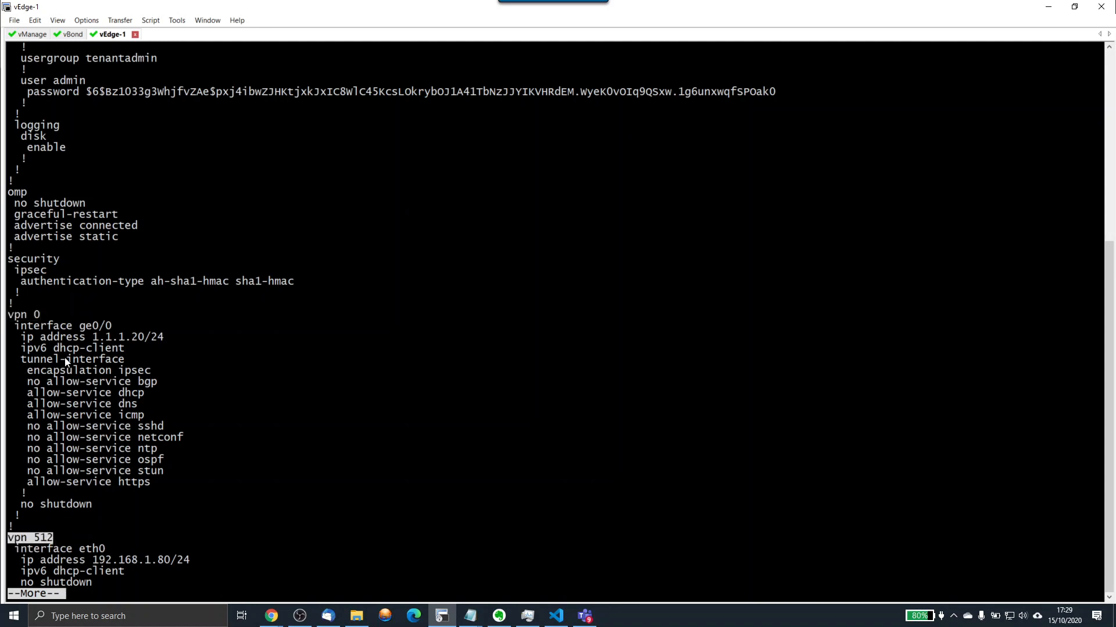
{"action": "mouse_move", "coordinate": [41, 340]}
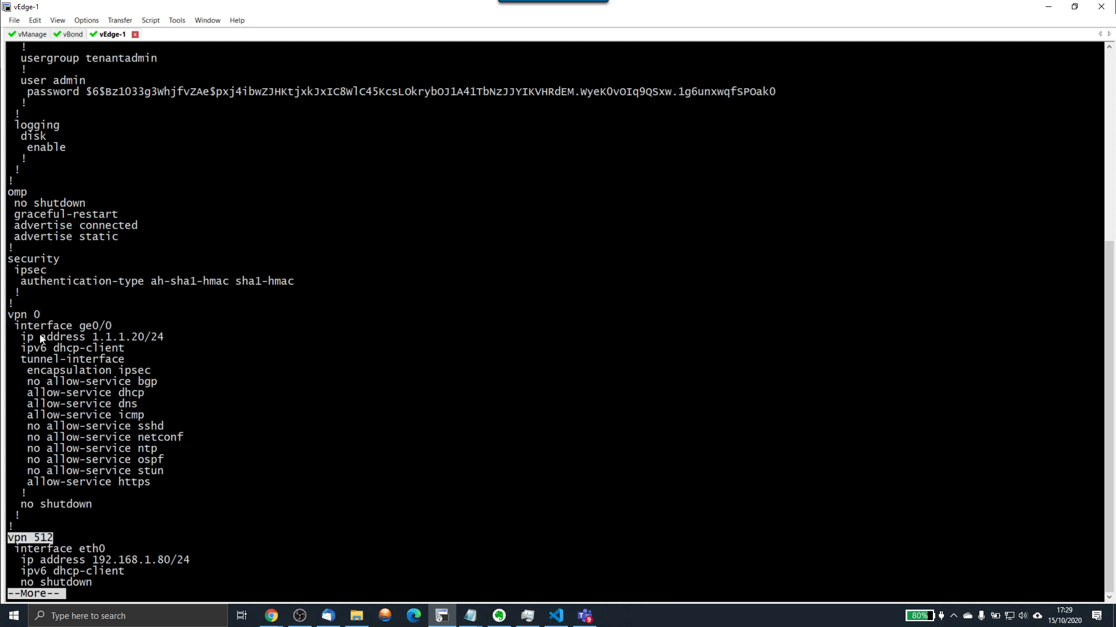
{"action": "mouse_move", "coordinate": [80, 317]}
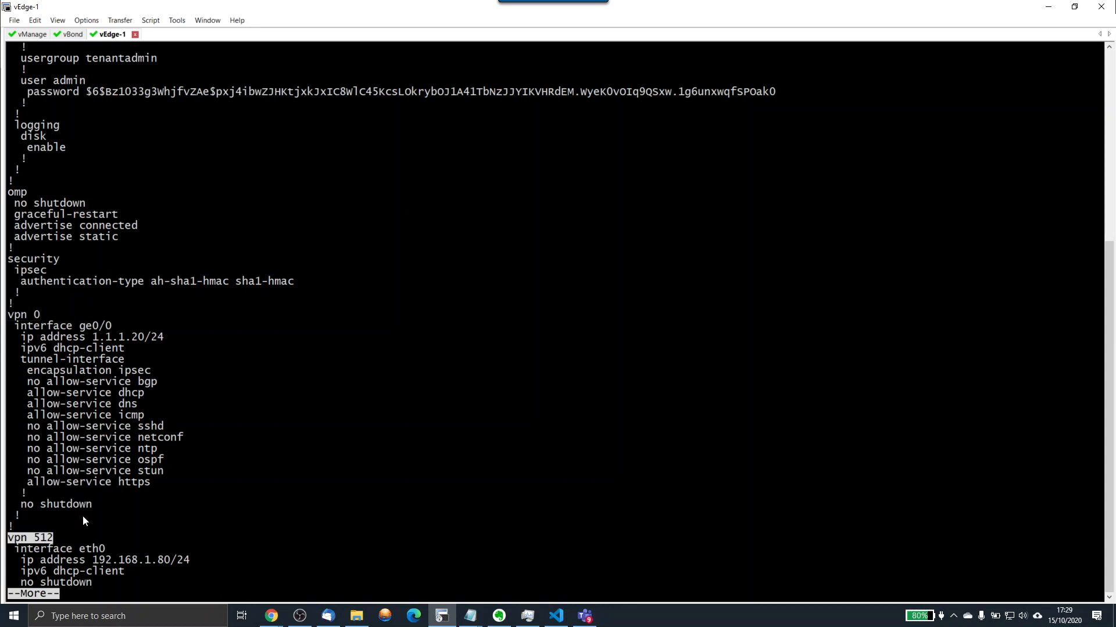
{"action": "mouse_move", "coordinate": [68, 415]}
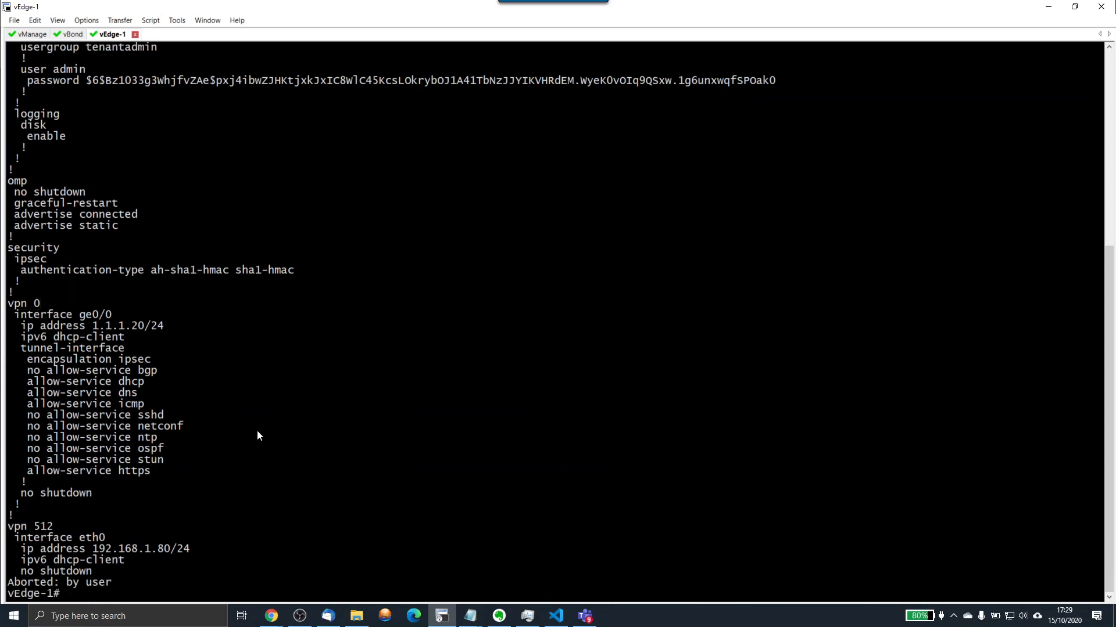
- On vEdge-1, try setting VPN 0 interface Ge0/0 to 1.1.1.20/24, then exit uncommitted
{"action": "type", "text": "conf t"}
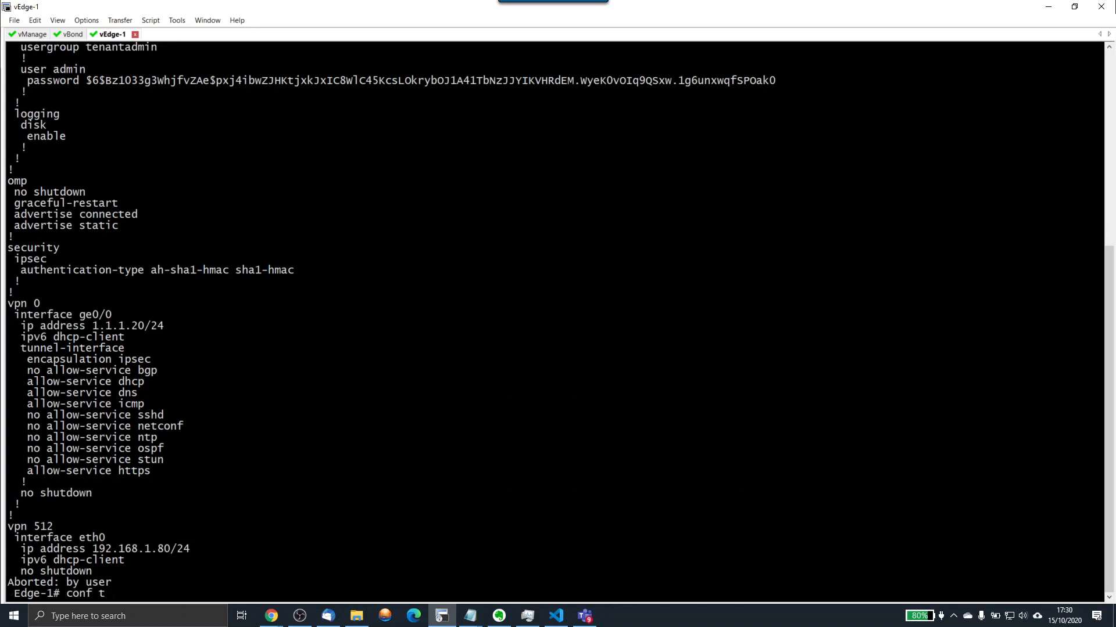
{"action": "type", "text": "vpn0"}
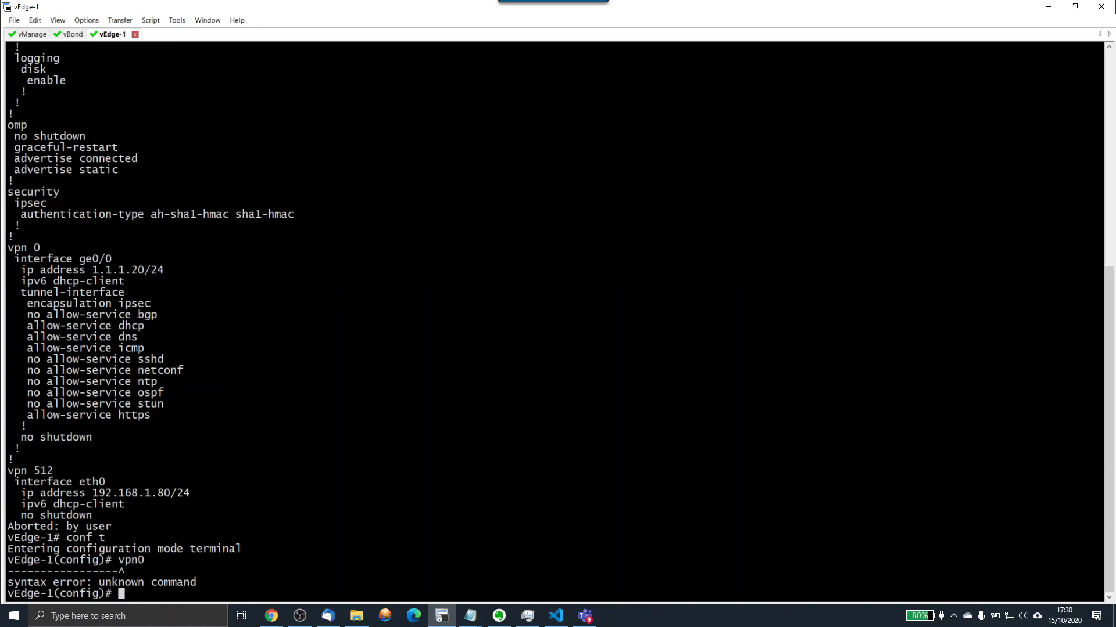
{"action": "type", "text": "vpn 0"}
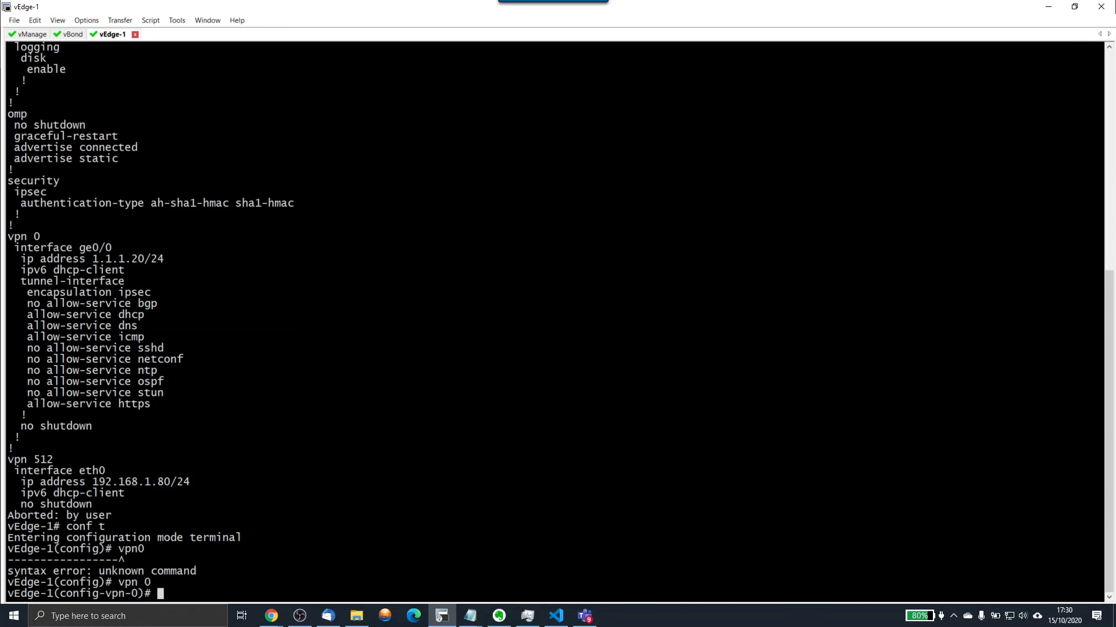
{"action": "type", "text": "interface"}
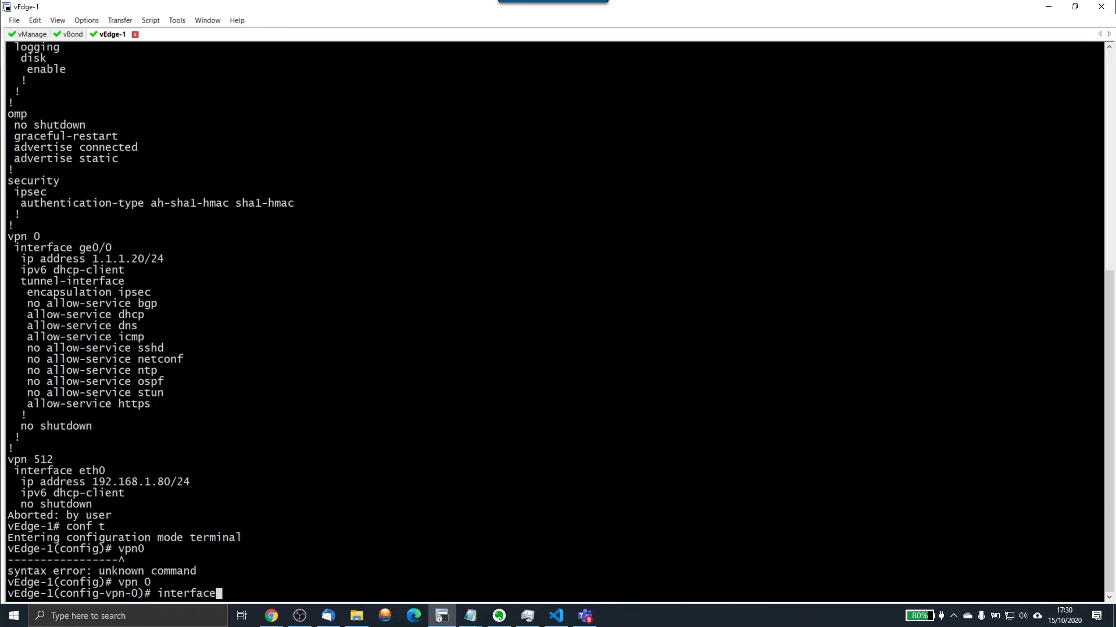
{"action": "type", "text": "Ge0/0"}
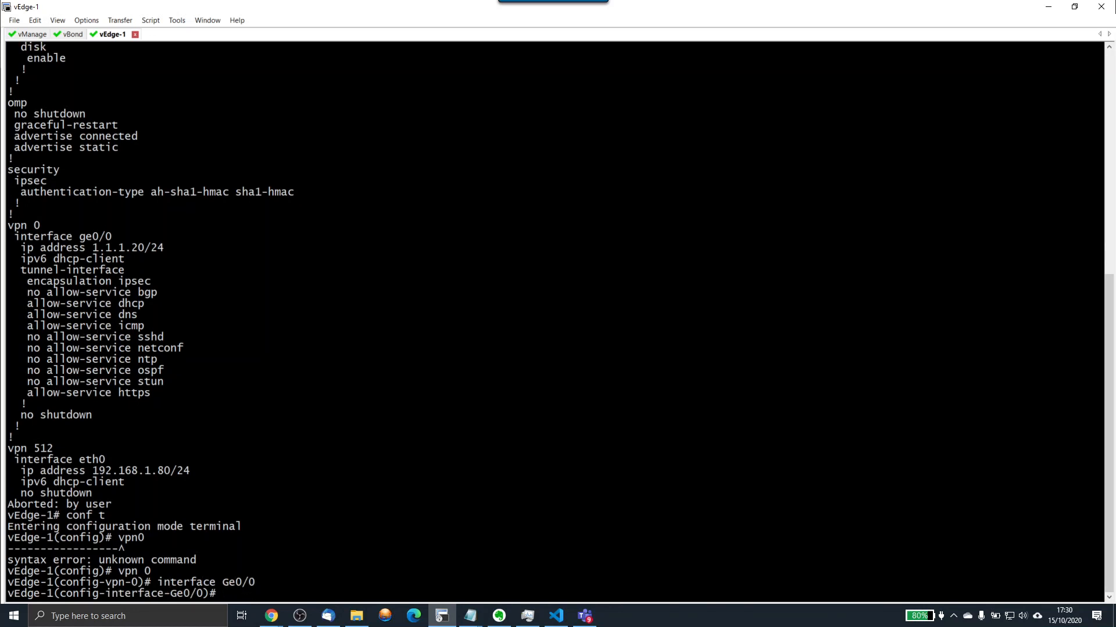
{"action": "type", "text": "ip address"}
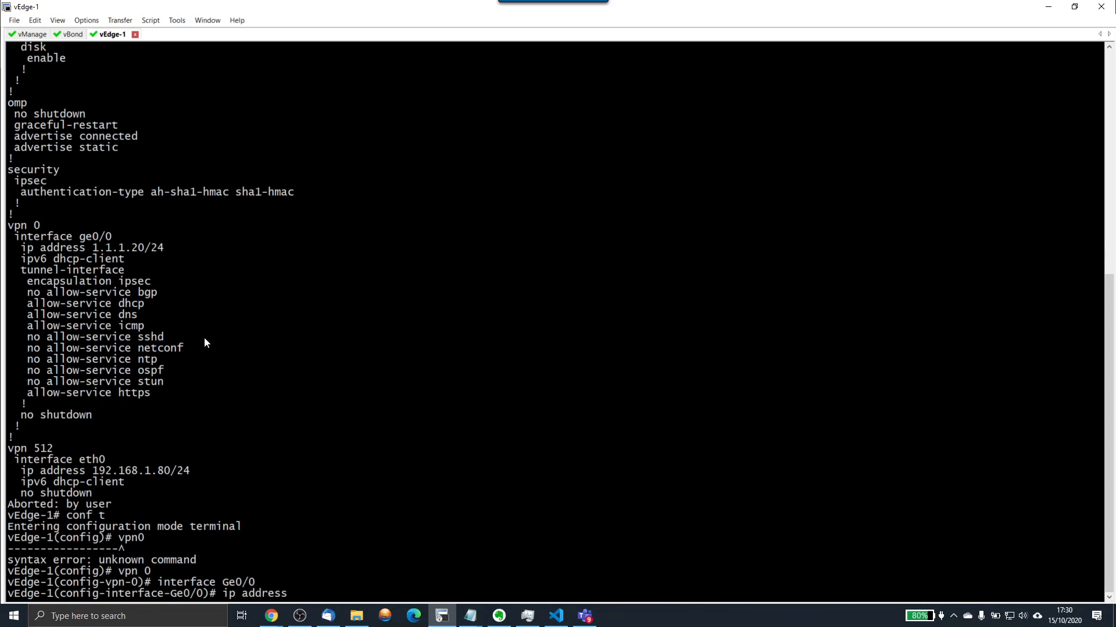
{"action": "mouse_move", "coordinate": [142, 256]}
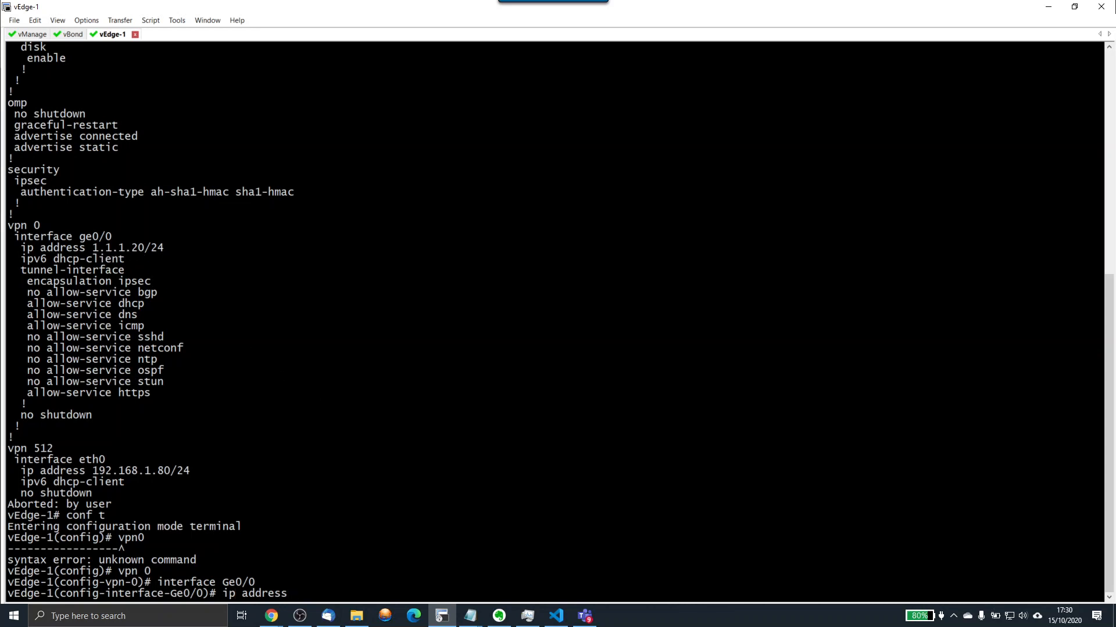
{"action": "type", "text": "1.1.12"}
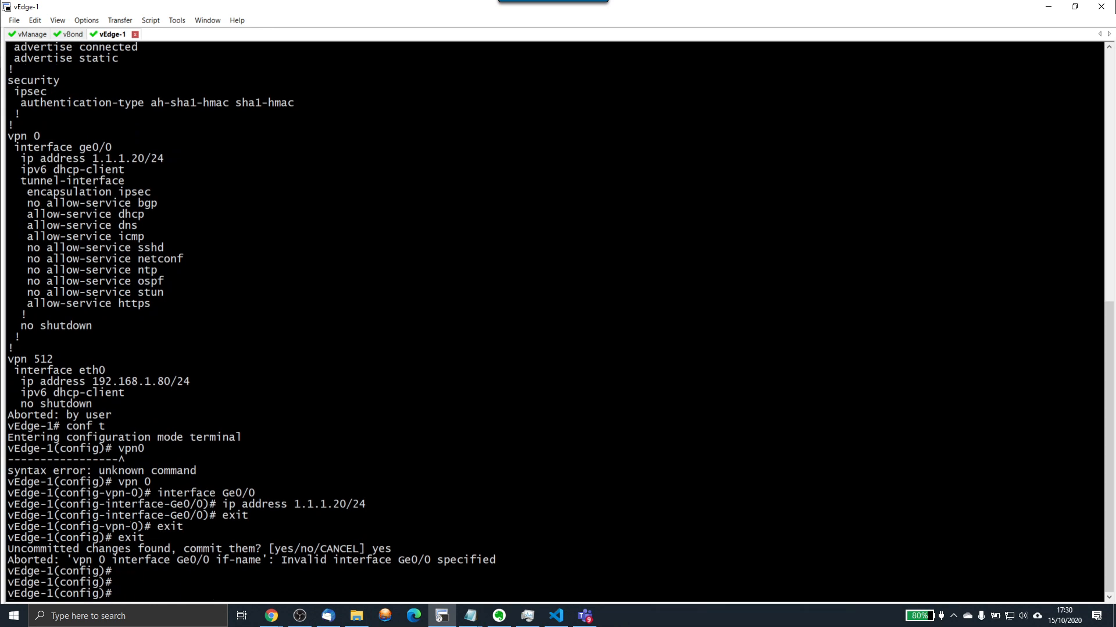
{"action": "type", "text": "exit"}
{"action": "type", "text": "no"}
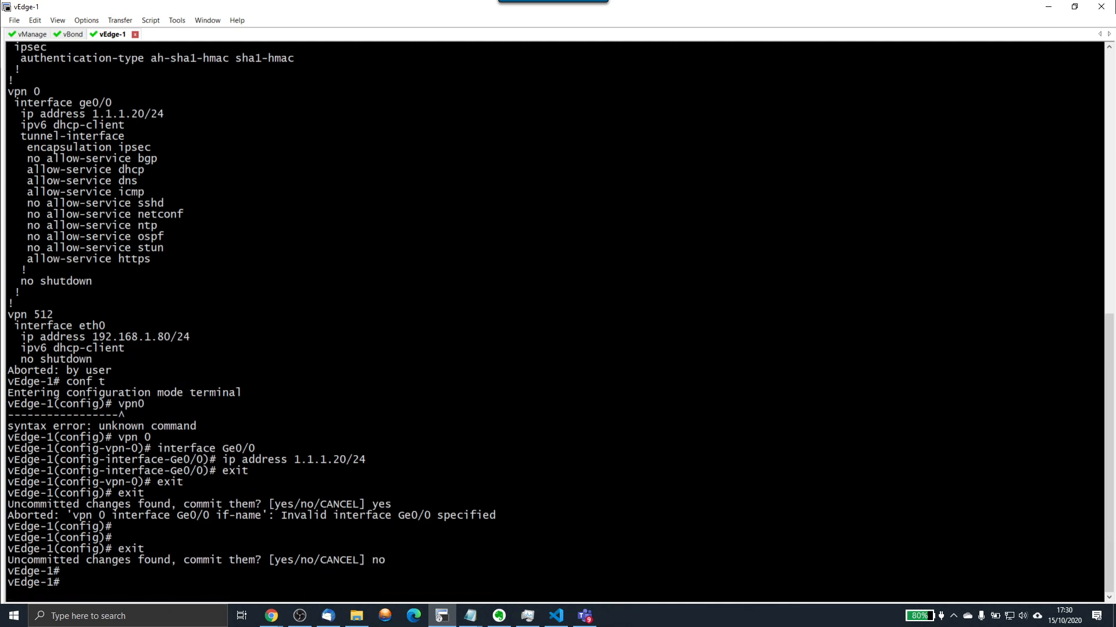
- Recheck vEdge-1's running config for ge0/0 at 1.1.1.20/24 and start a ping to 1.1.1.x
{"action": "type", "text": "sh run"}
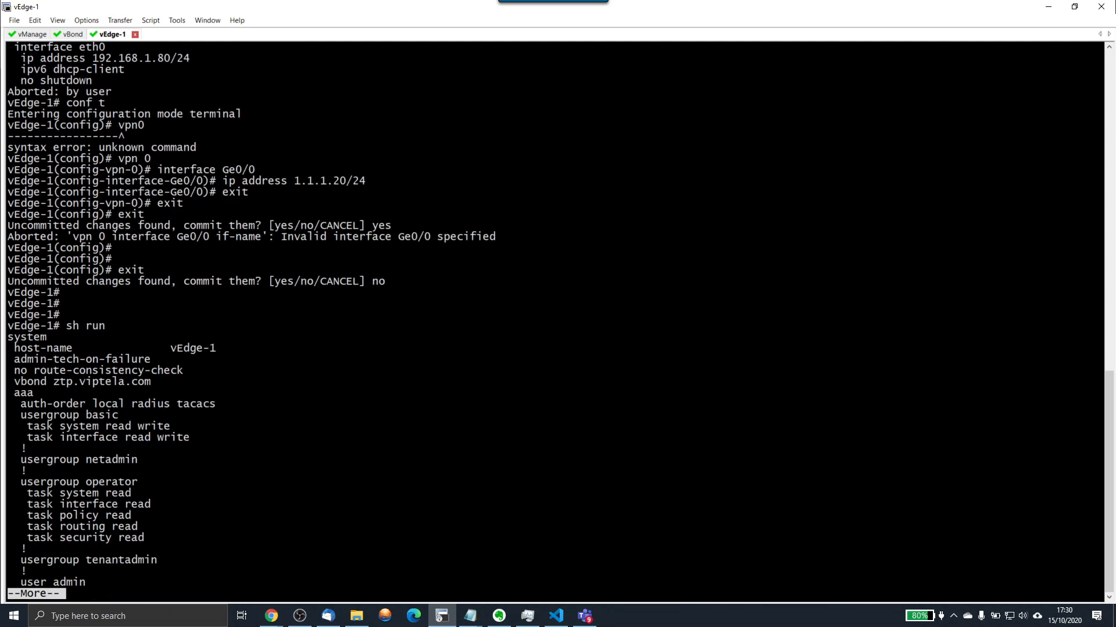
{"action": "key", "text": "space"}
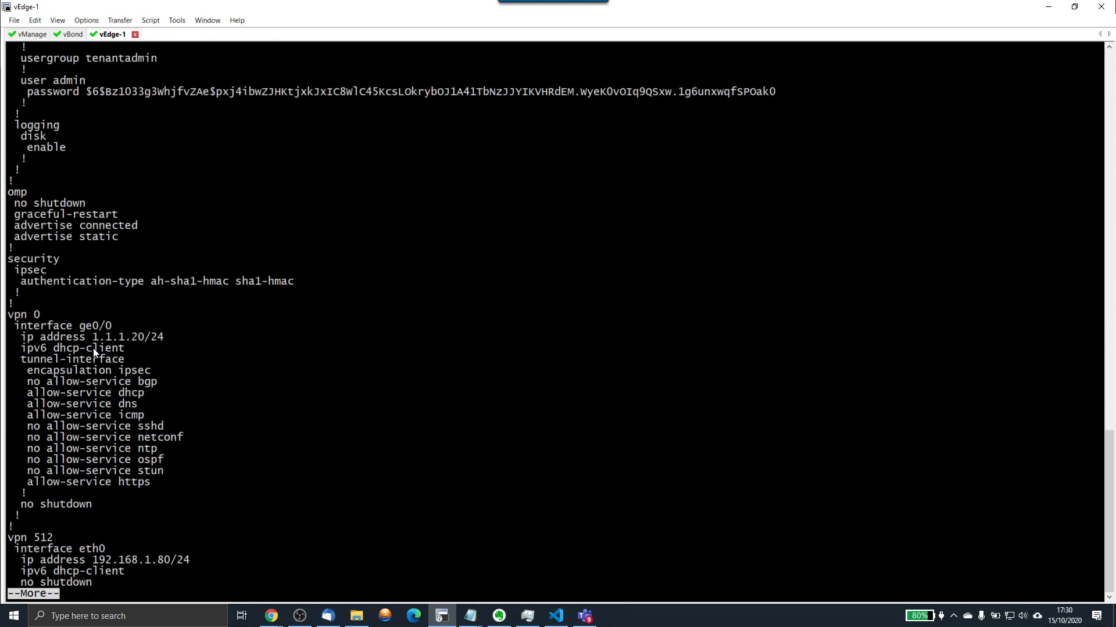
{"action": "key", "text": "q"}
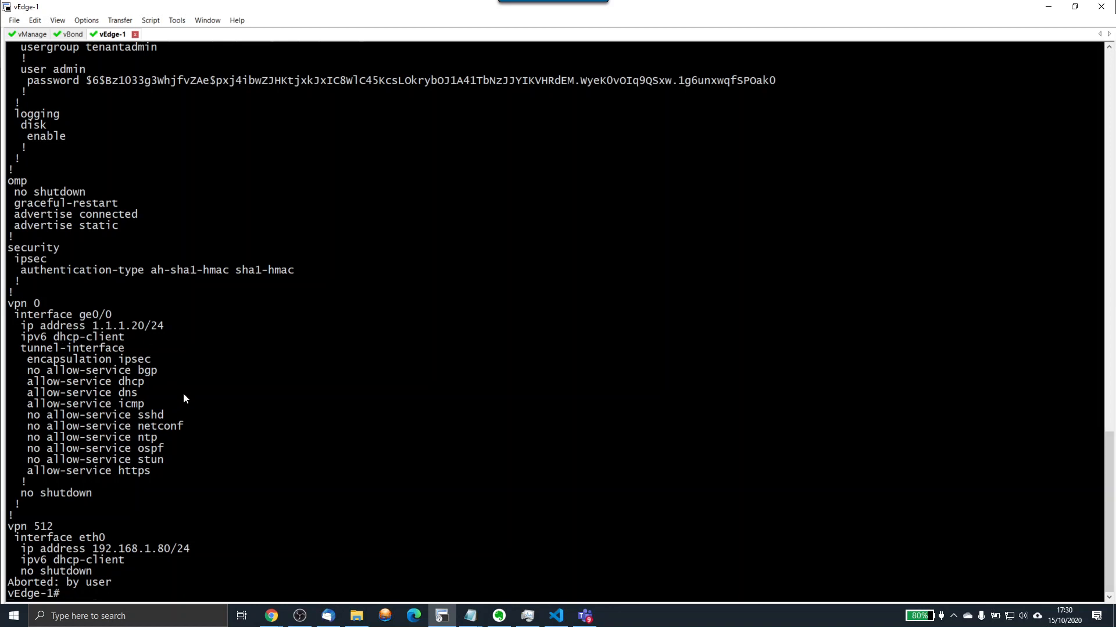
{"action": "type", "text": "ping"}
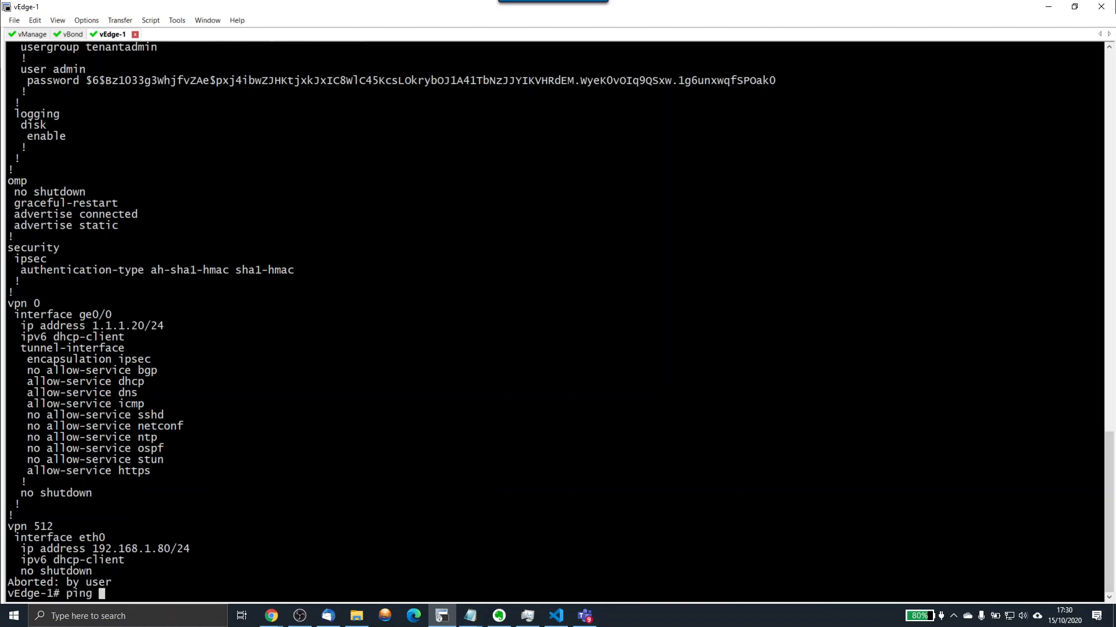
{"action": "type", "text": "1.1.1."}
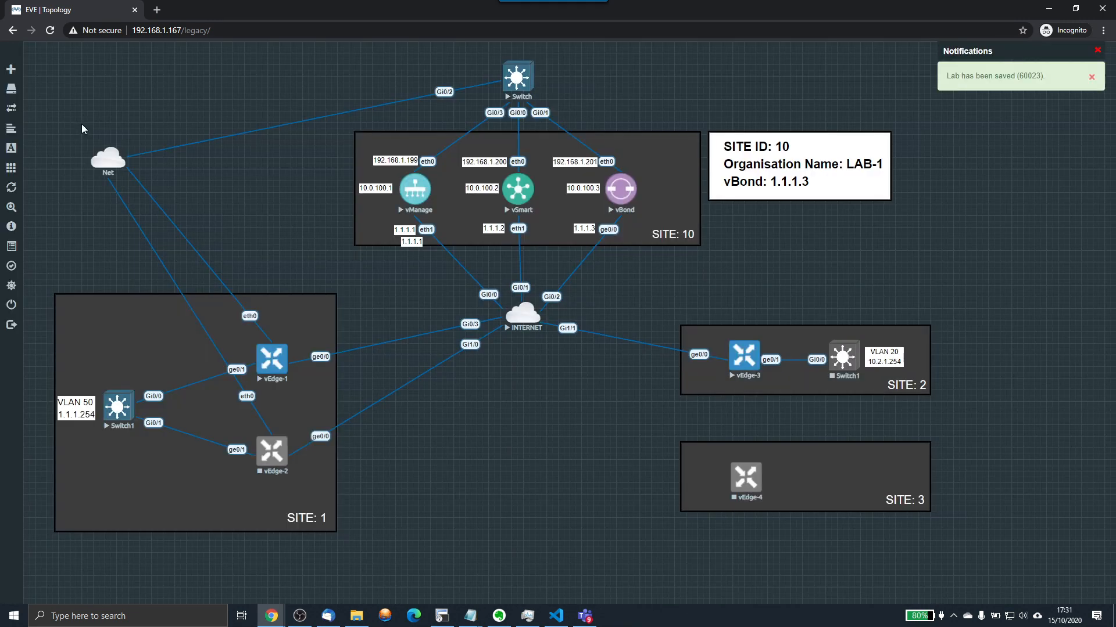
{"action": "mouse_move", "coordinate": [410, 286]}
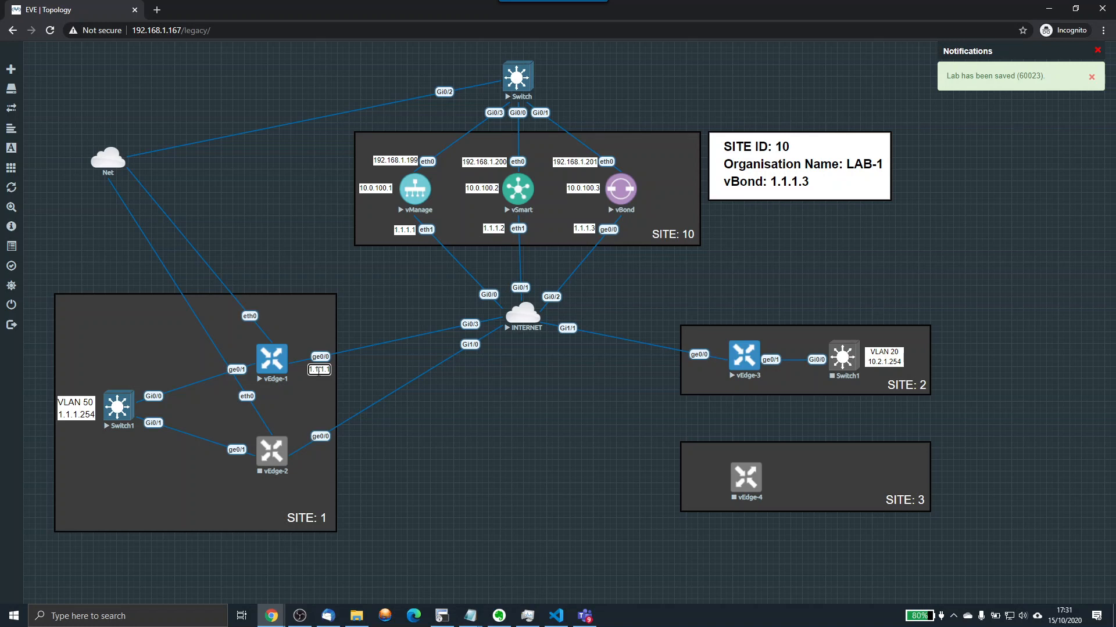
- Place a 1.1.1.20 address label beside vEdge-1's ge0/0 interface
{"action": "left_click", "coordinate": [1091, 77]}
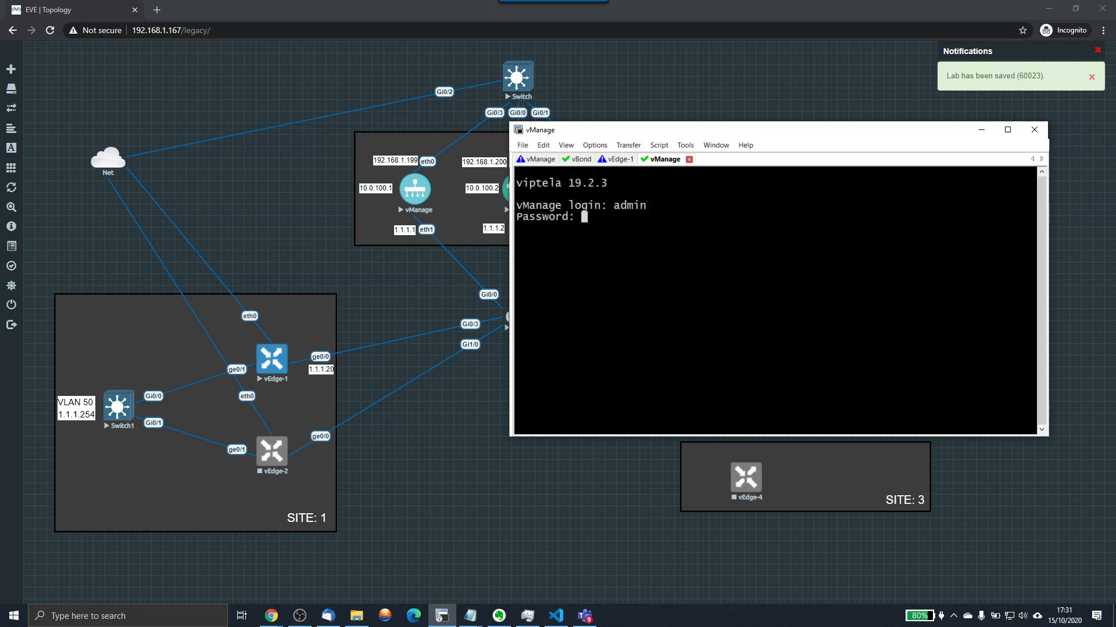
- Log in to vManage as admin and page through its running configuration
{"action": "key", "text": "Enter"}
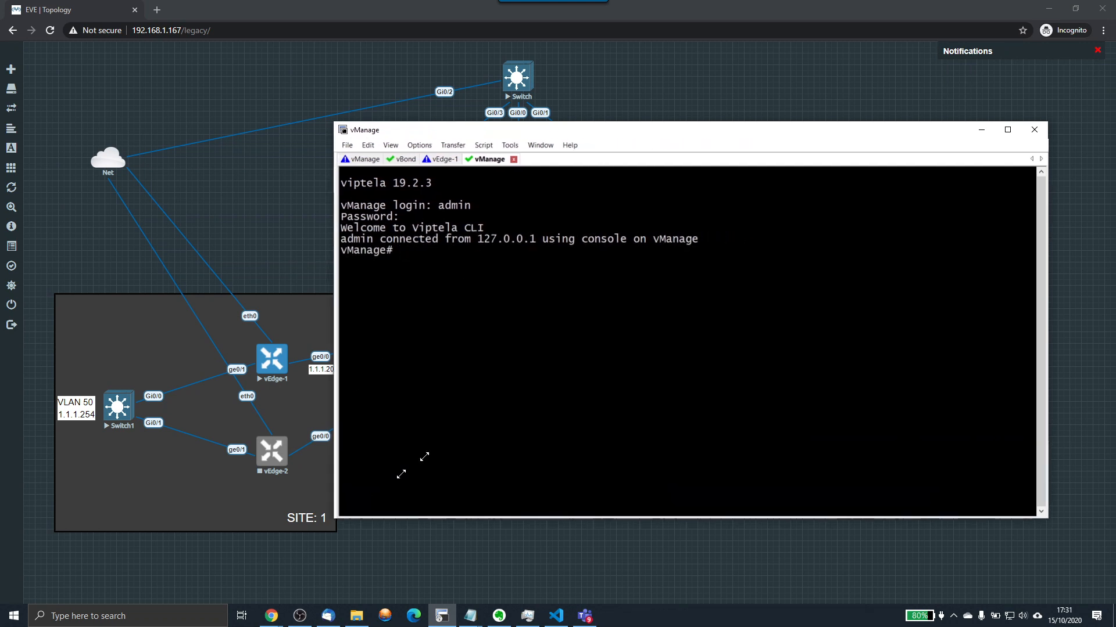
{"action": "type", "text": "sh run"}
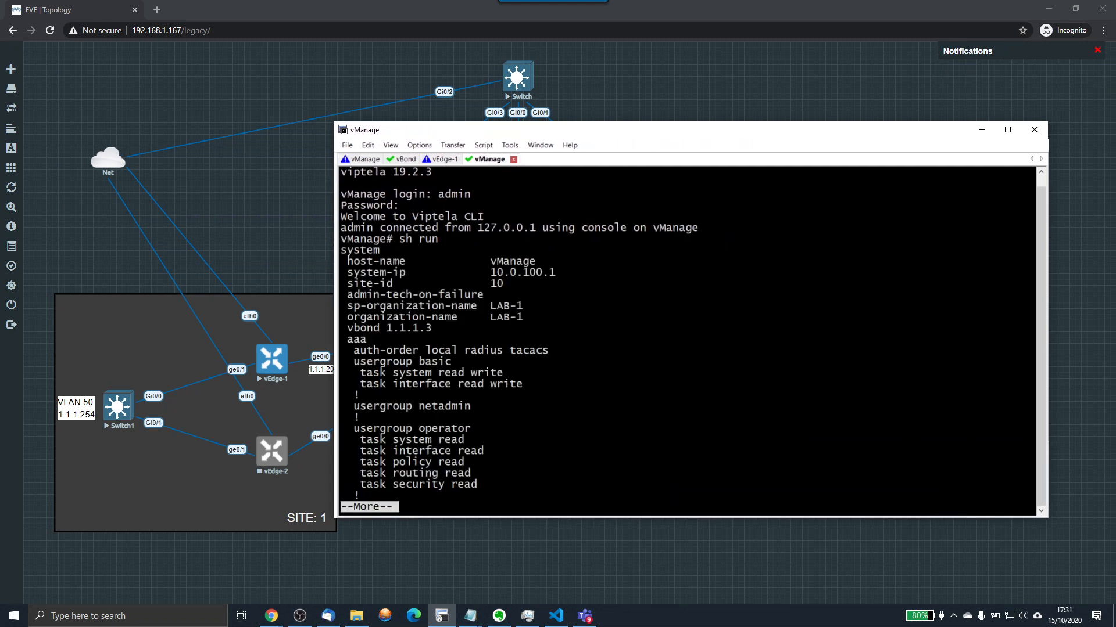
{"action": "key", "text": "space"}
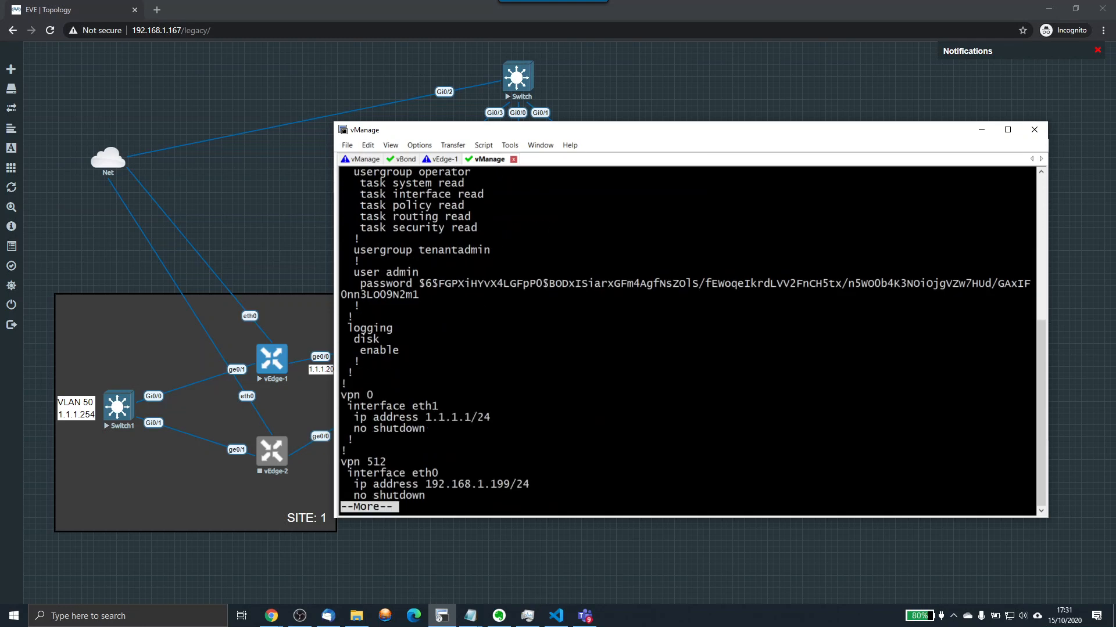
{"action": "mouse_move", "coordinate": [550, 399]}
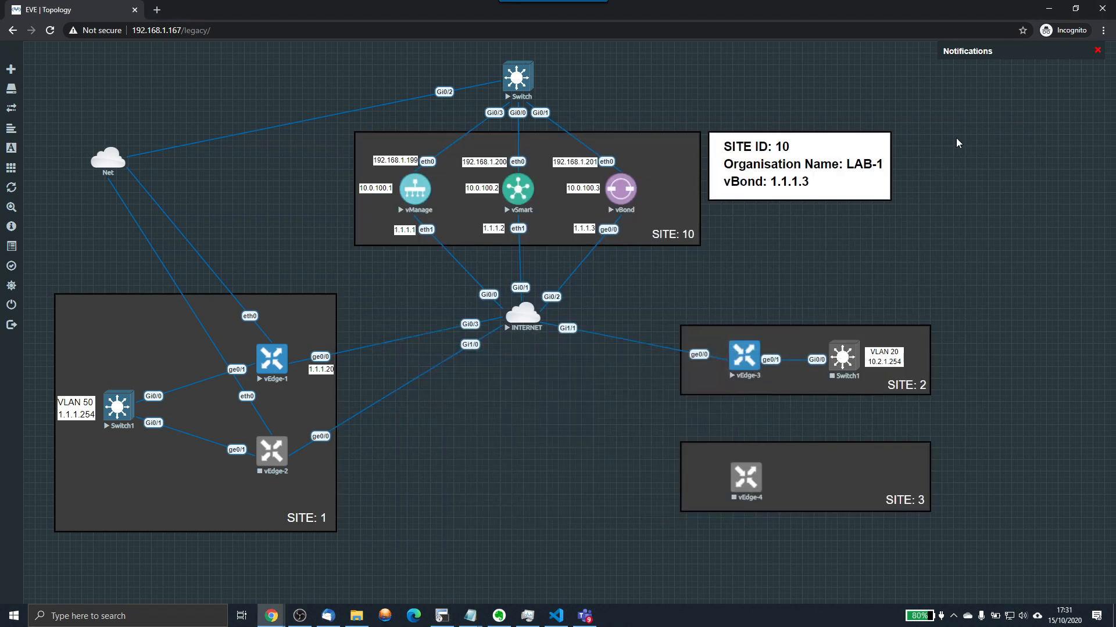
{"action": "mouse_move", "coordinate": [310, 336]}
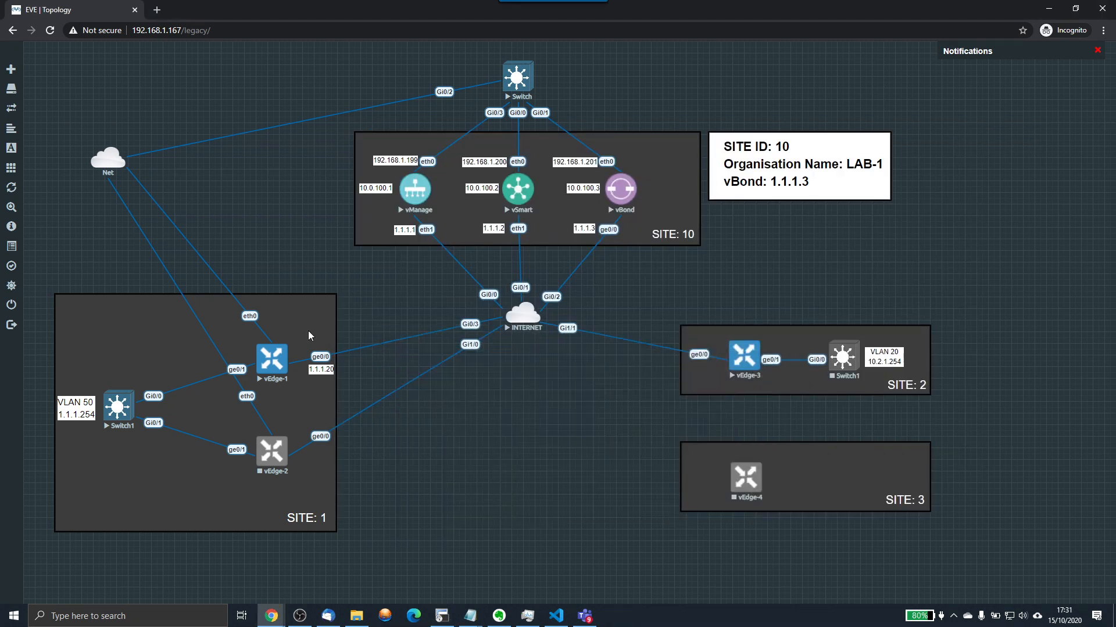
{"action": "mouse_move", "coordinate": [634, 313]}
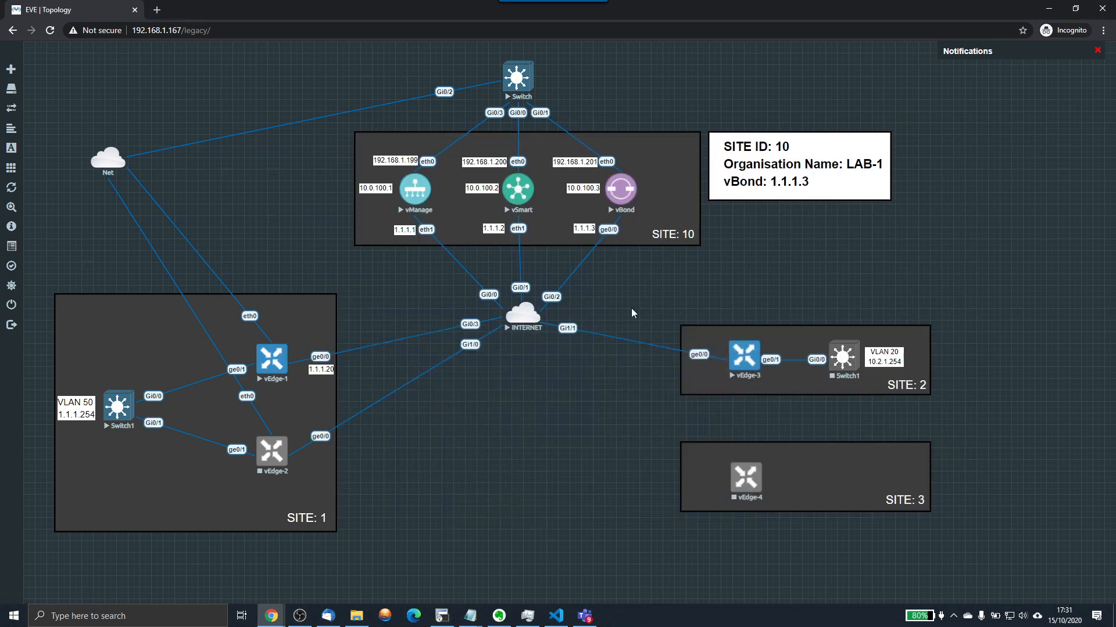
{"action": "mouse_move", "coordinate": [751, 349]}
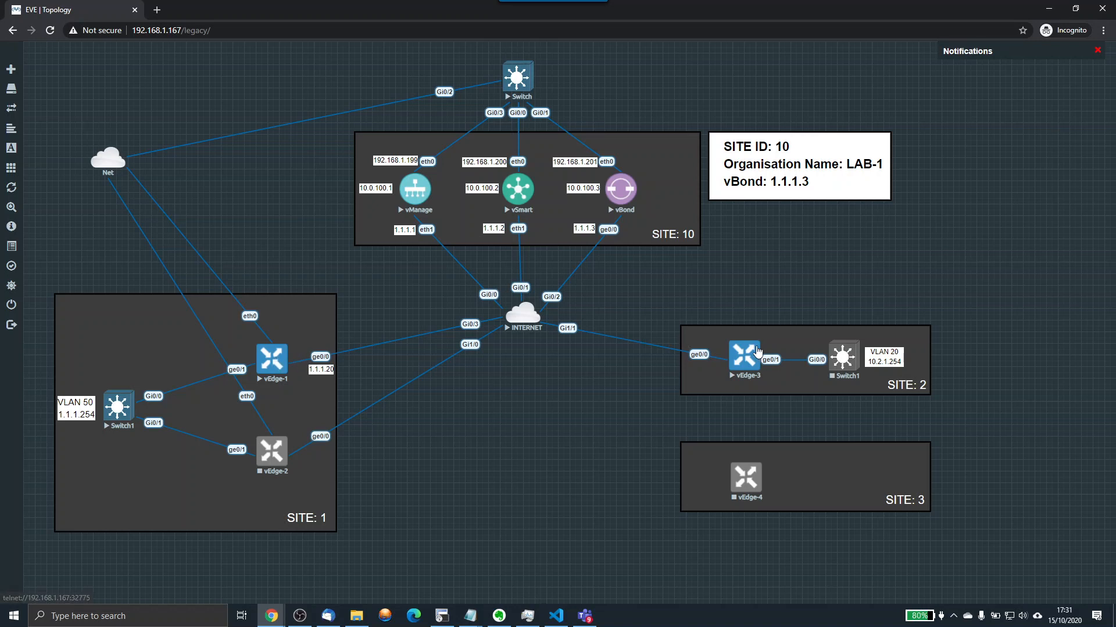
{"action": "mouse_move", "coordinate": [456, 200]}
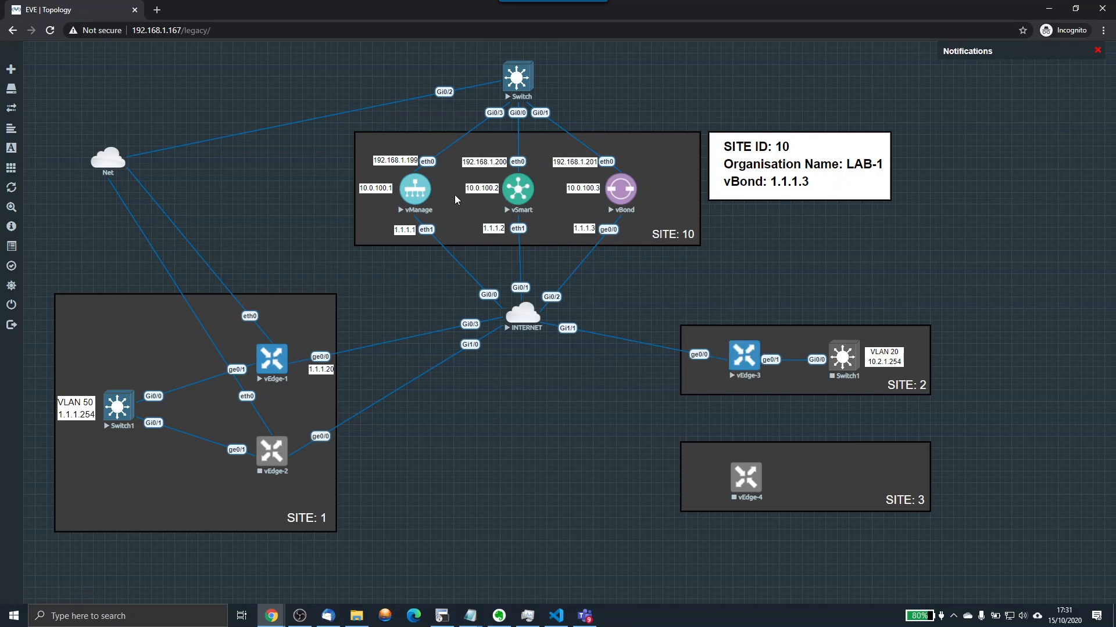
{"action": "mouse_move", "coordinate": [594, 197]}
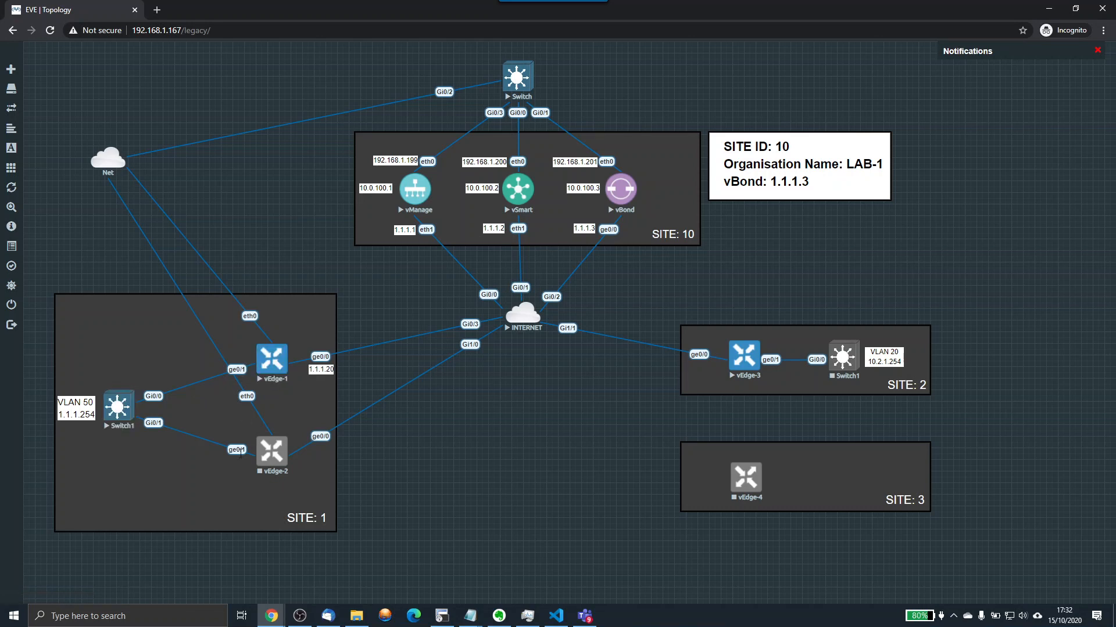
{"action": "mouse_move", "coordinate": [833, 391]}
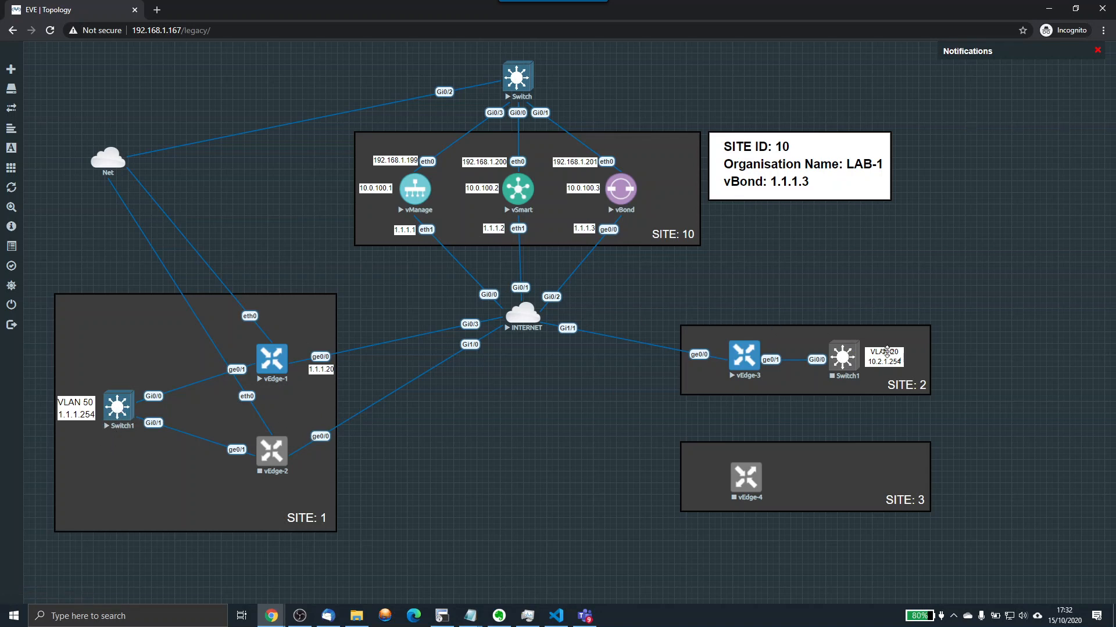
{"action": "mouse_move", "coordinate": [443, 357]}
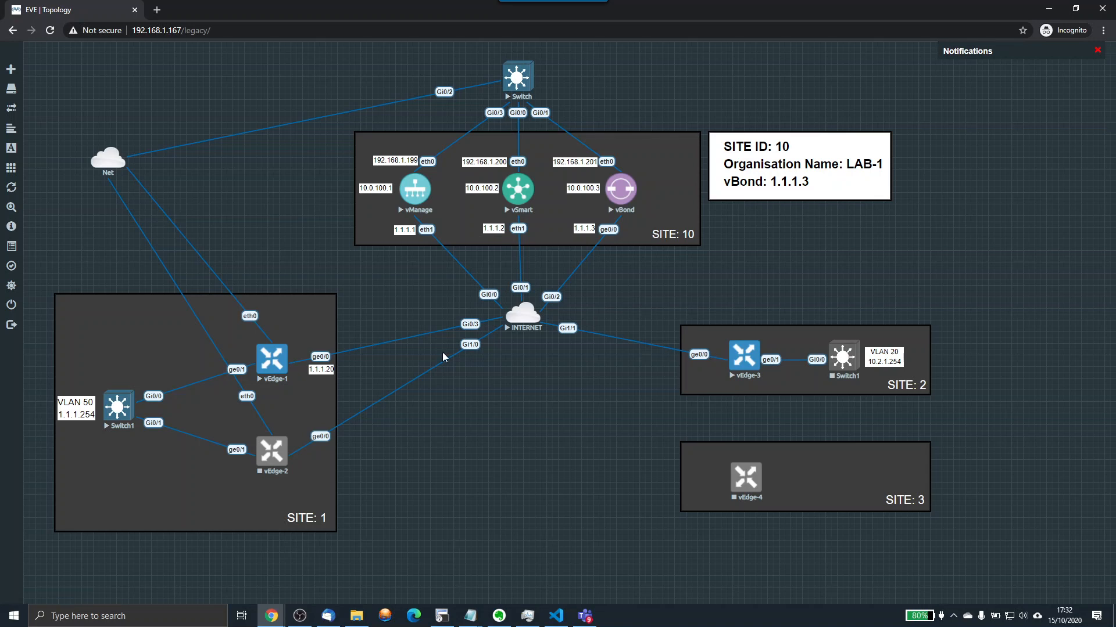
{"action": "mouse_move", "coordinate": [504, 252]}
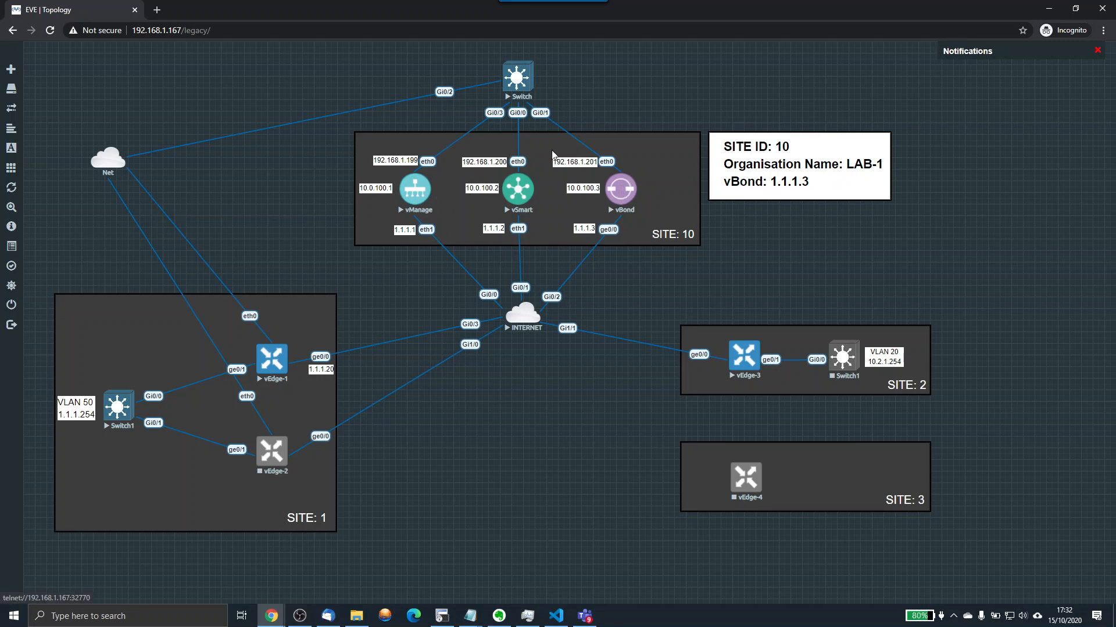
{"action": "mouse_move", "coordinate": [280, 614]}
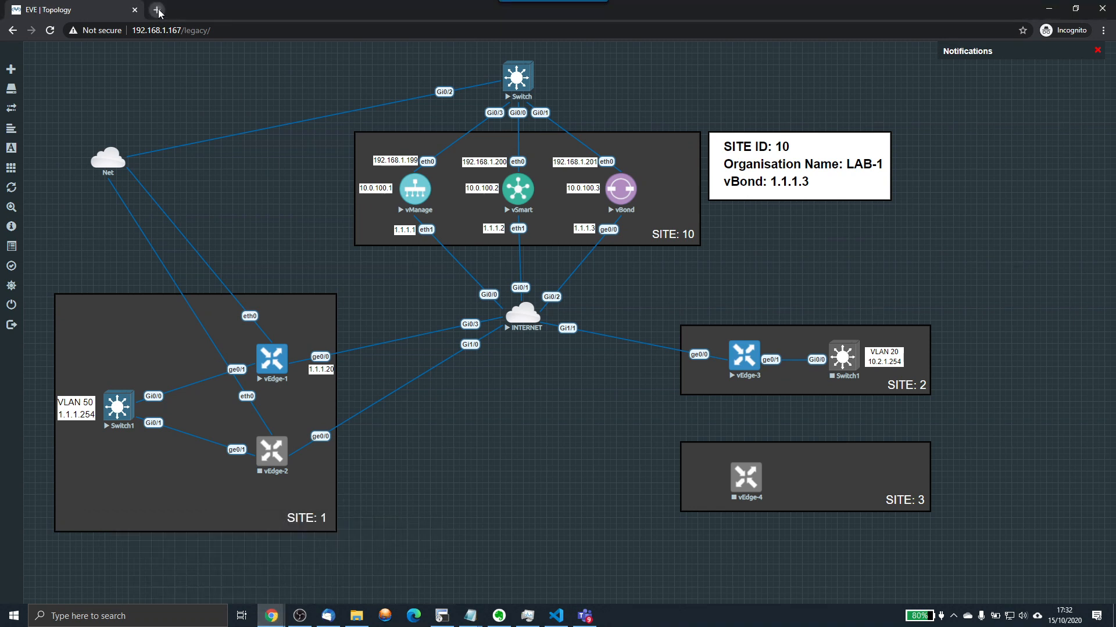
{"action": "left_click", "coordinate": [158, 10]}
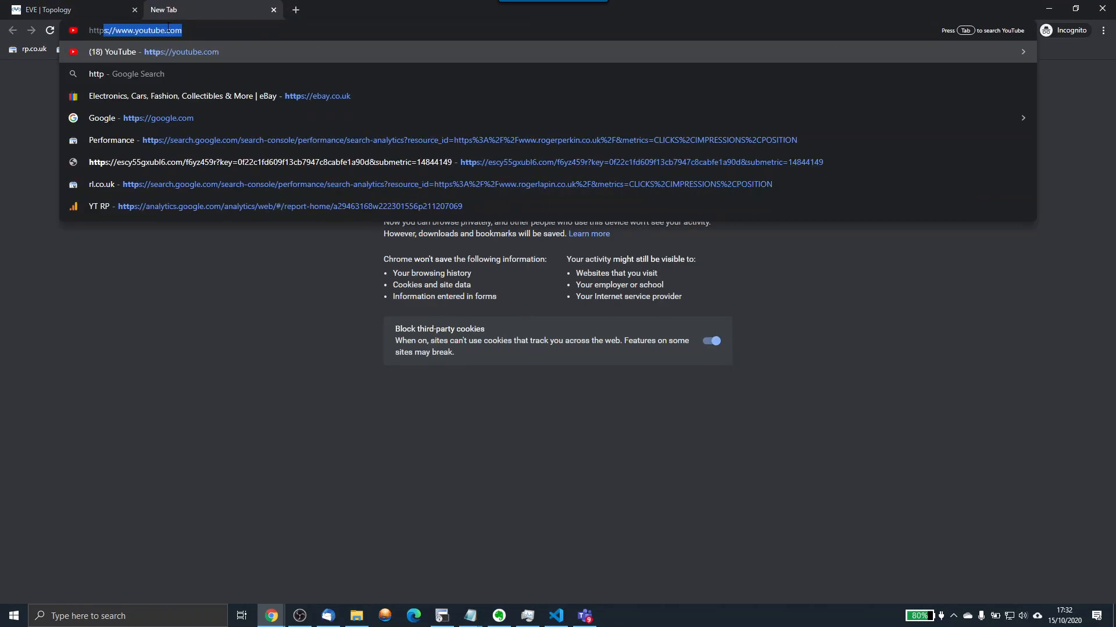
{"action": "type", "text": "http://192.1"}
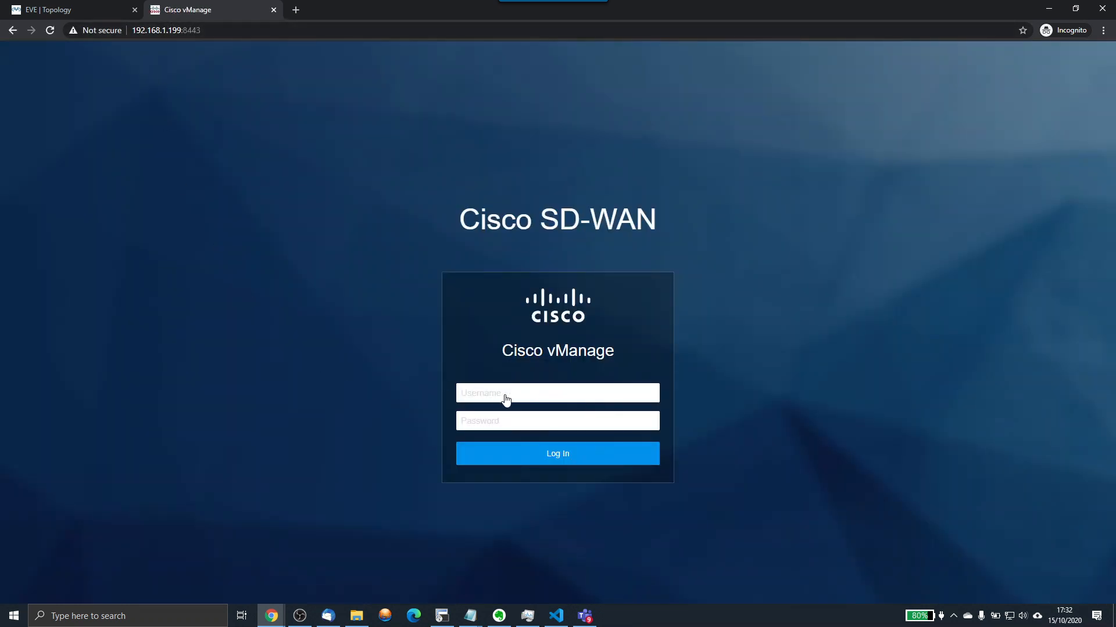
- Sign in to the vManage web GUI with the admin credentials
{"action": "type", "text": "adin"}
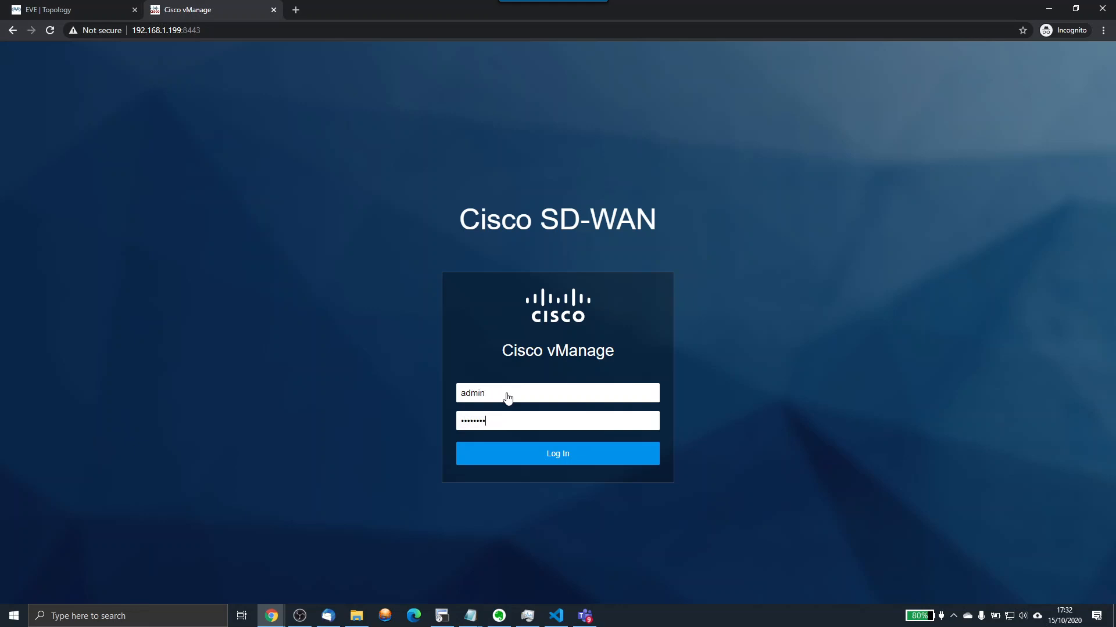
{"action": "left_click", "coordinate": [557, 454]}
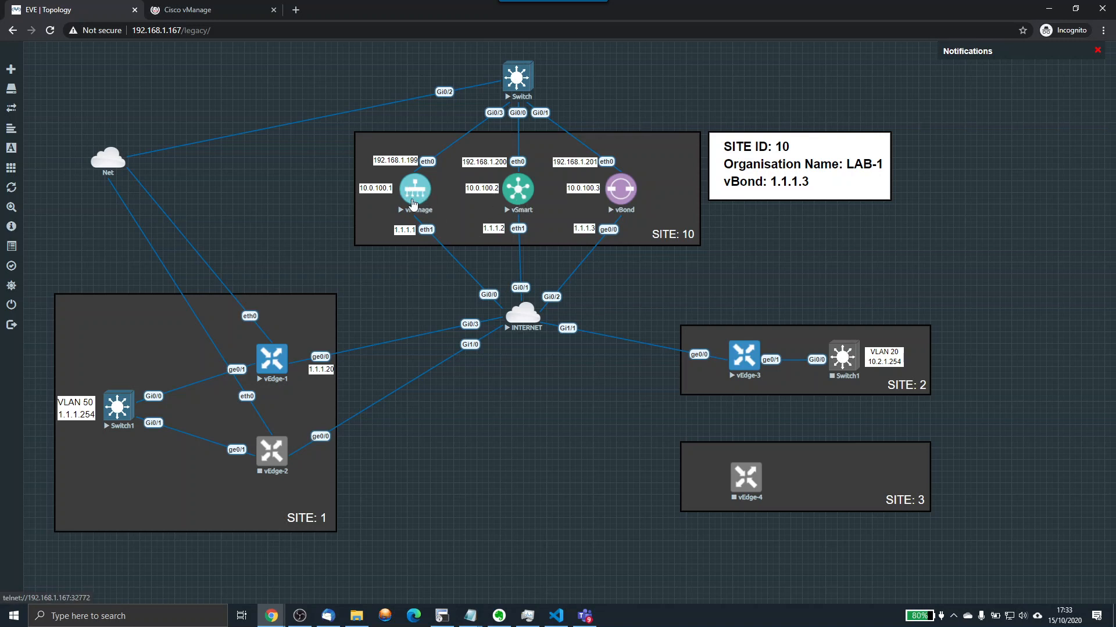
{"action": "mouse_move", "coordinate": [577, 208]}
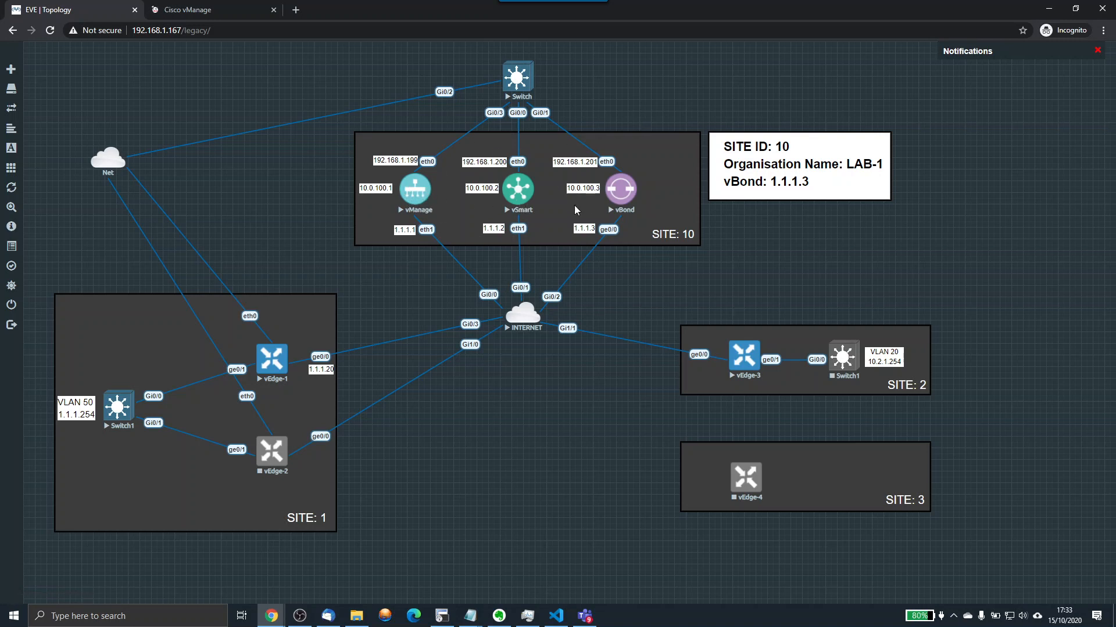
{"action": "mouse_move", "coordinate": [414, 194]}
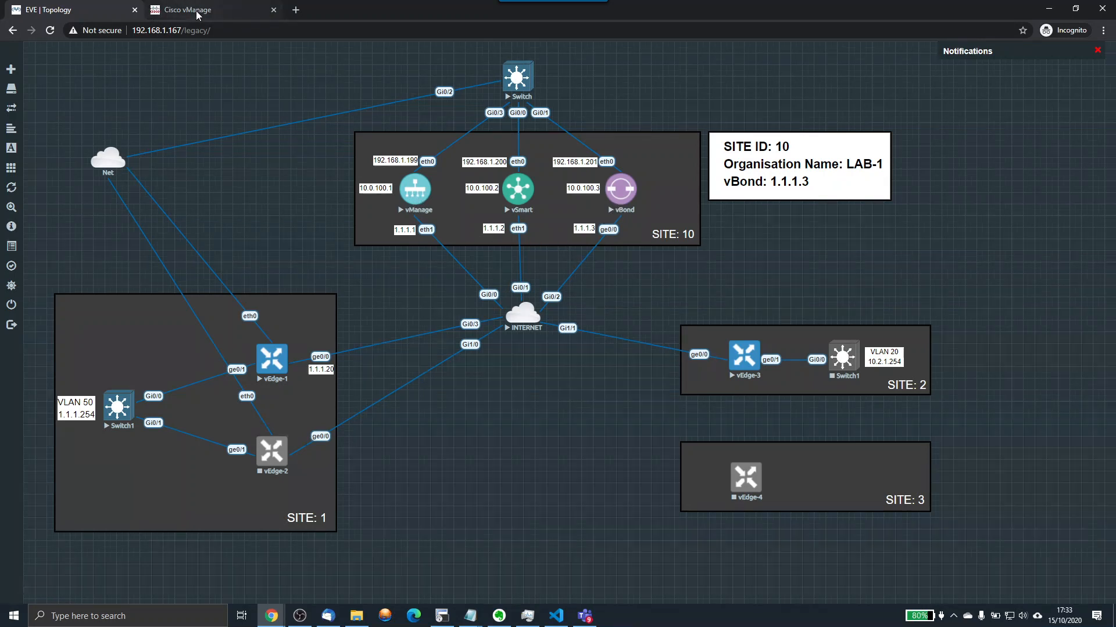
- Switch to the vManage browser tab showing the main dashboard
{"action": "left_click", "coordinate": [185, 10]}
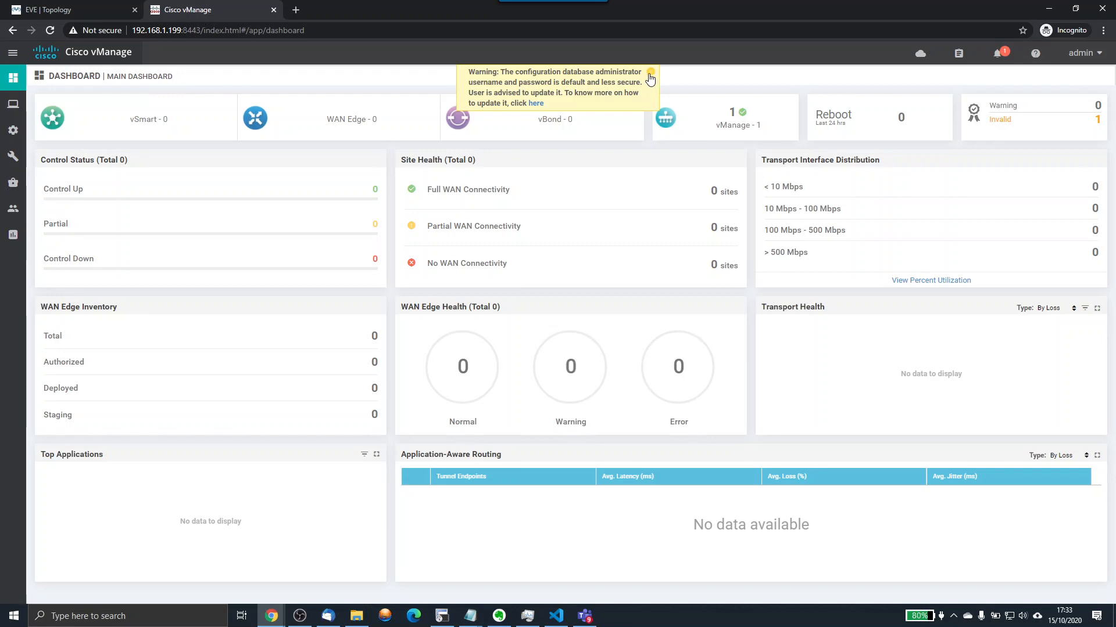
- Dismiss the default-credentials warning and browse the Monitor and Configuration sidebar menus
{"action": "left_click", "coordinate": [650, 73]}
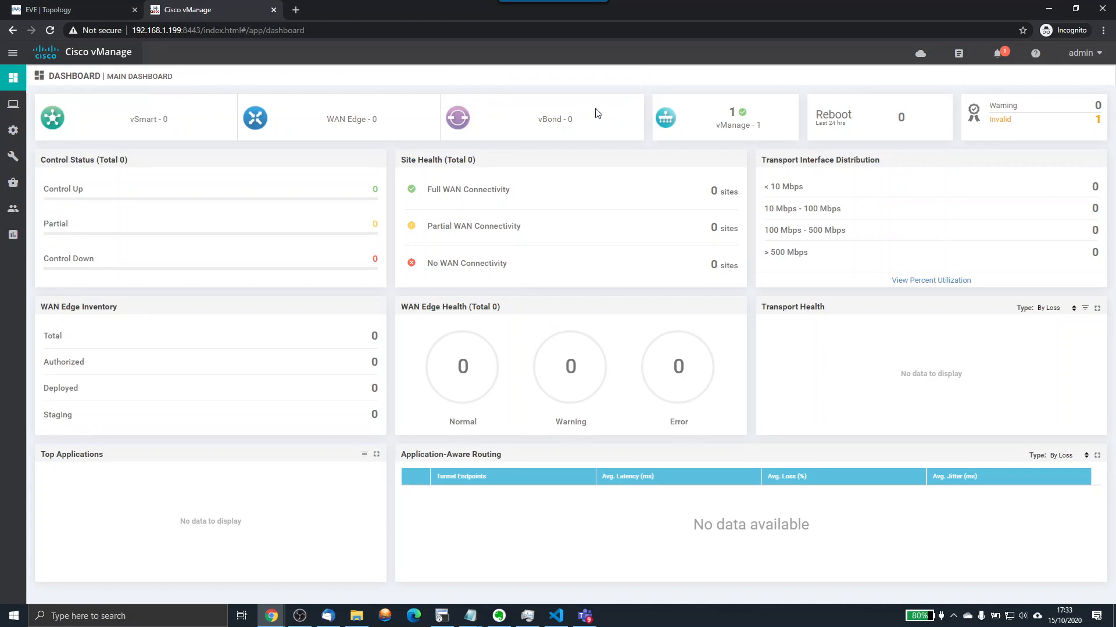
{"action": "mouse_move", "coordinate": [425, 172]}
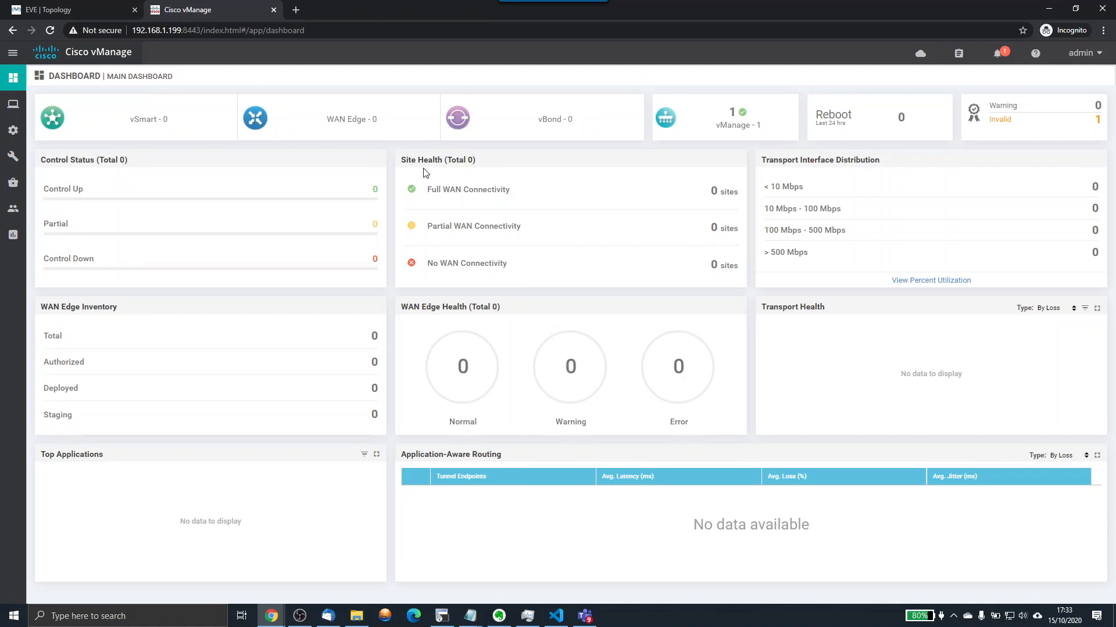
{"action": "mouse_move", "coordinate": [744, 124]}
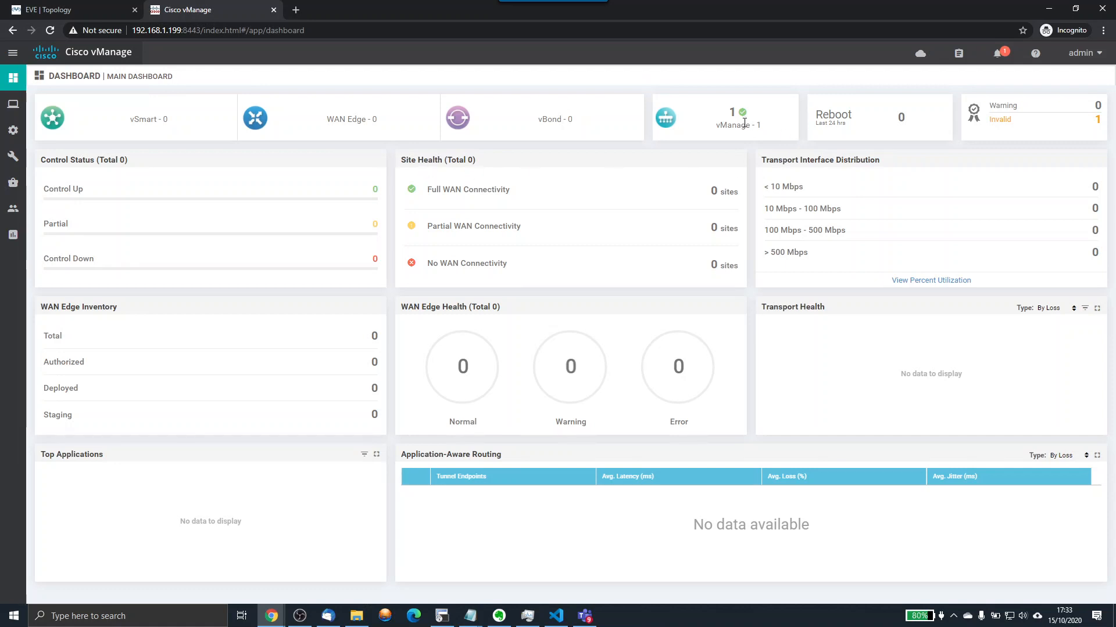
{"action": "double_click", "coordinate": [737, 125]}
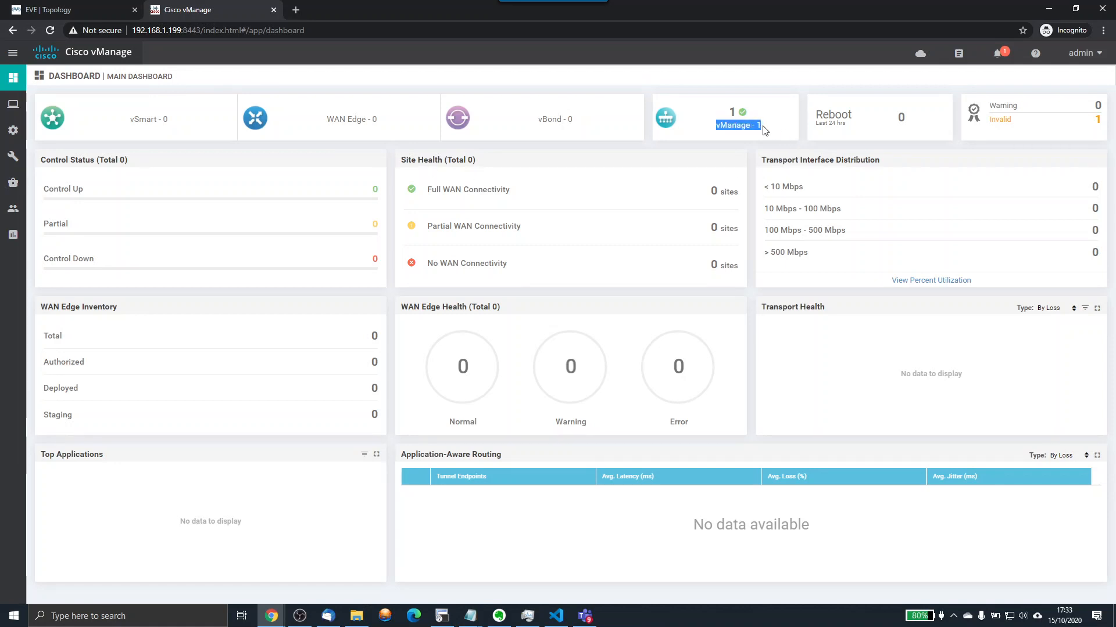
{"action": "mouse_move", "coordinate": [548, 122]}
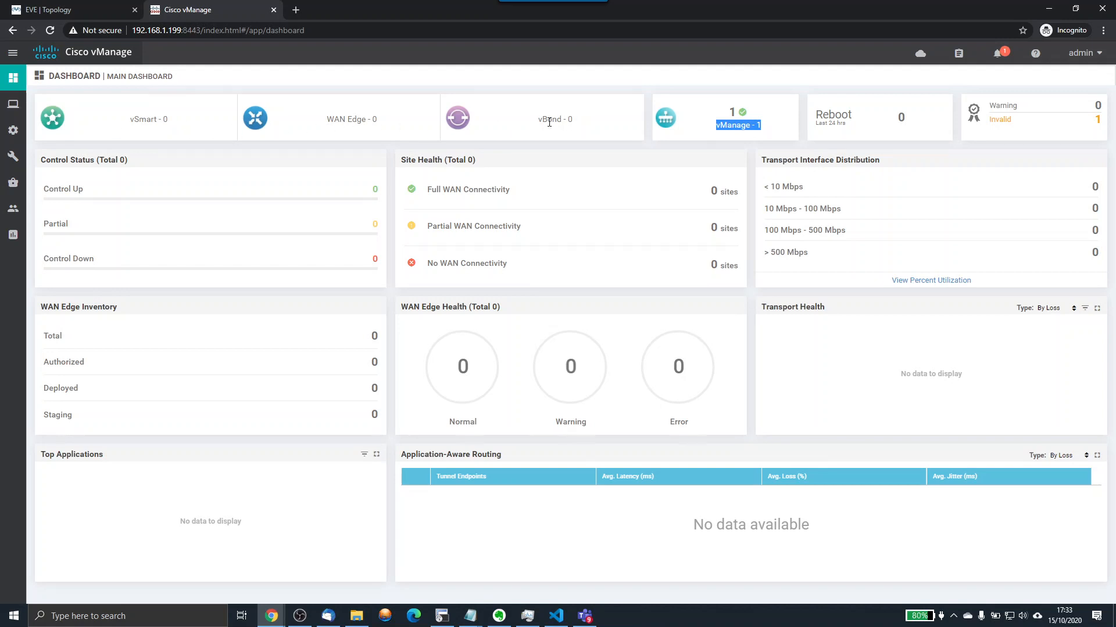
{"action": "left_click", "coordinate": [12, 104]}
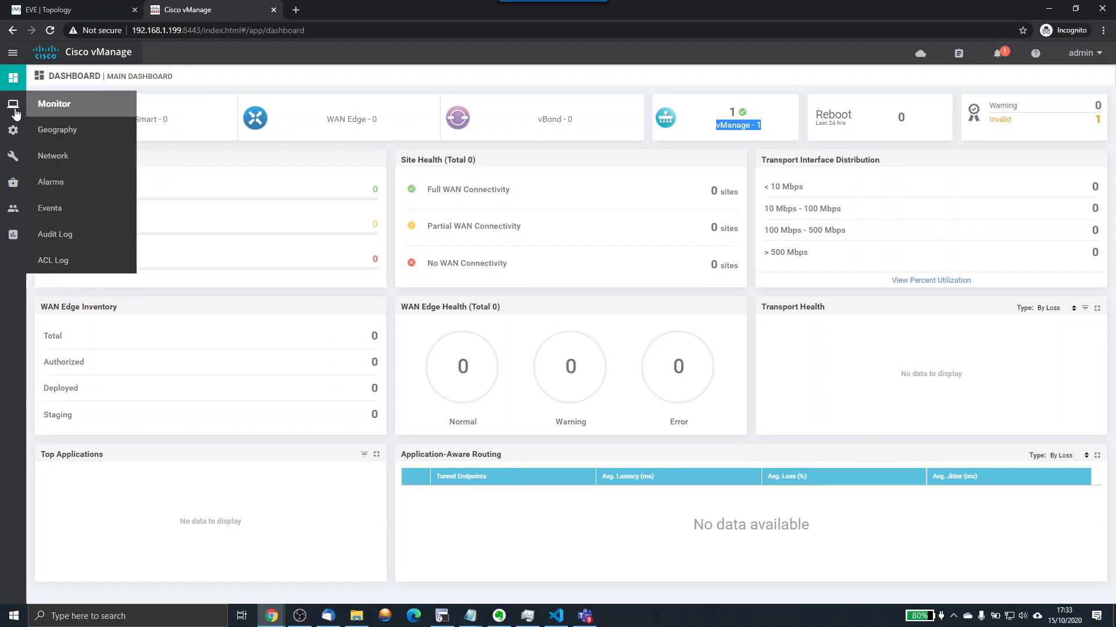
{"action": "left_click", "coordinate": [13, 130]}
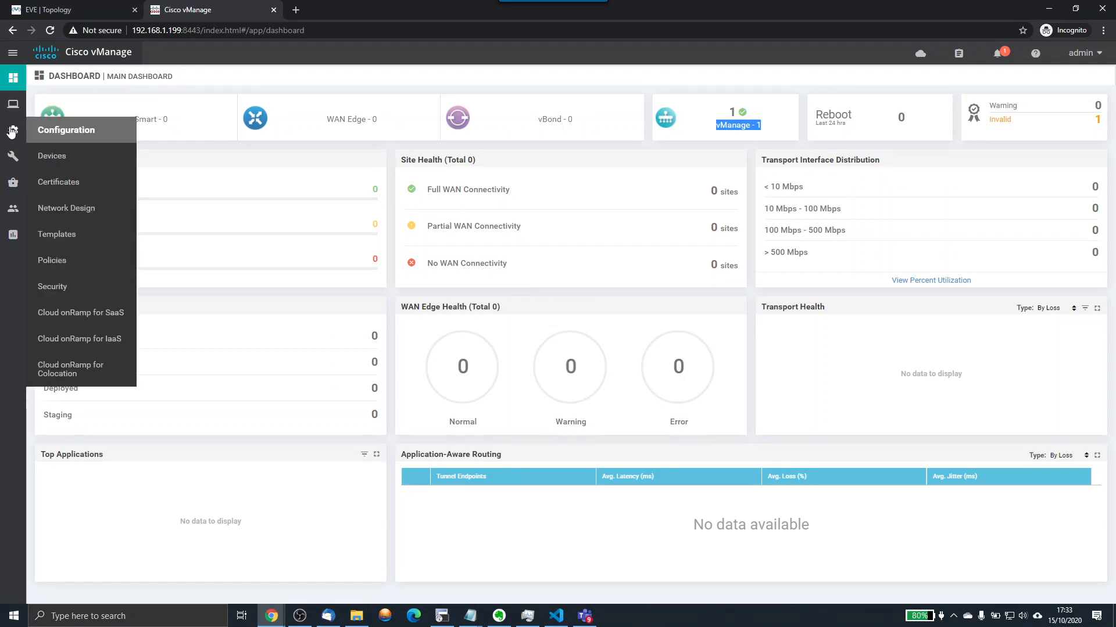
{"action": "mouse_move", "coordinate": [13, 157]}
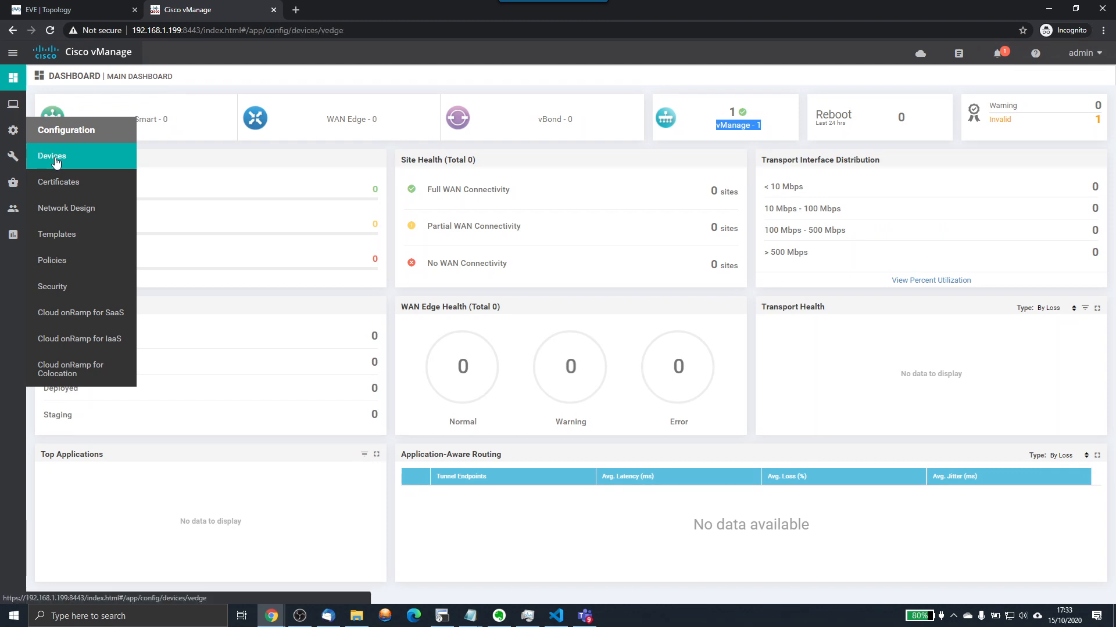
- Check the Devices Controllers list showing only uncertified vManage, then return to the EVE topology
{"action": "left_click", "coordinate": [52, 155]}
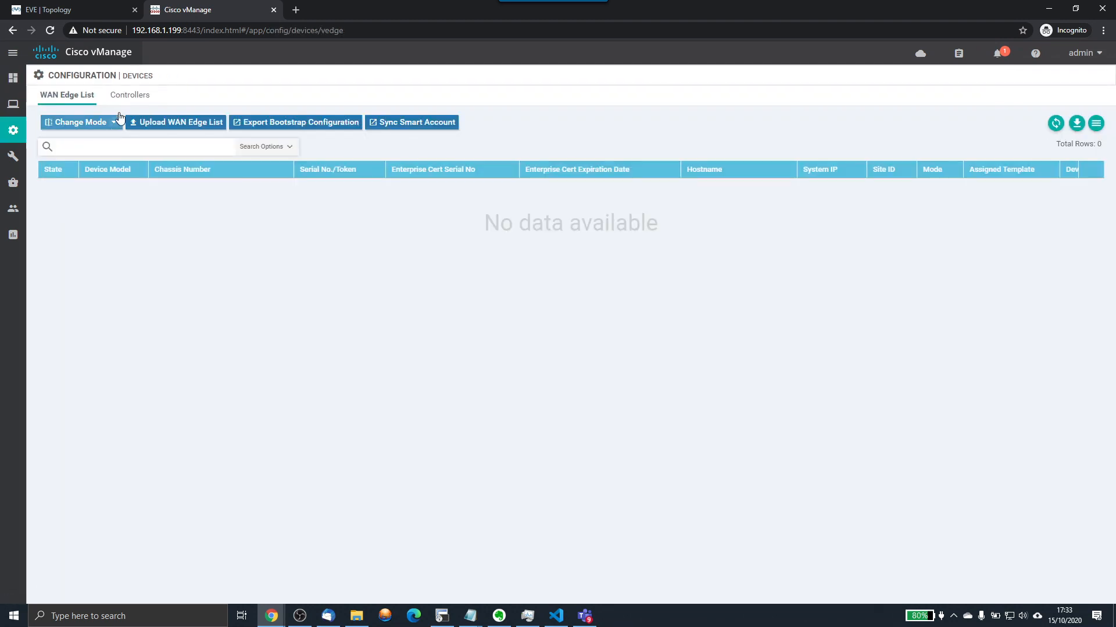
{"action": "left_click", "coordinate": [130, 95]}
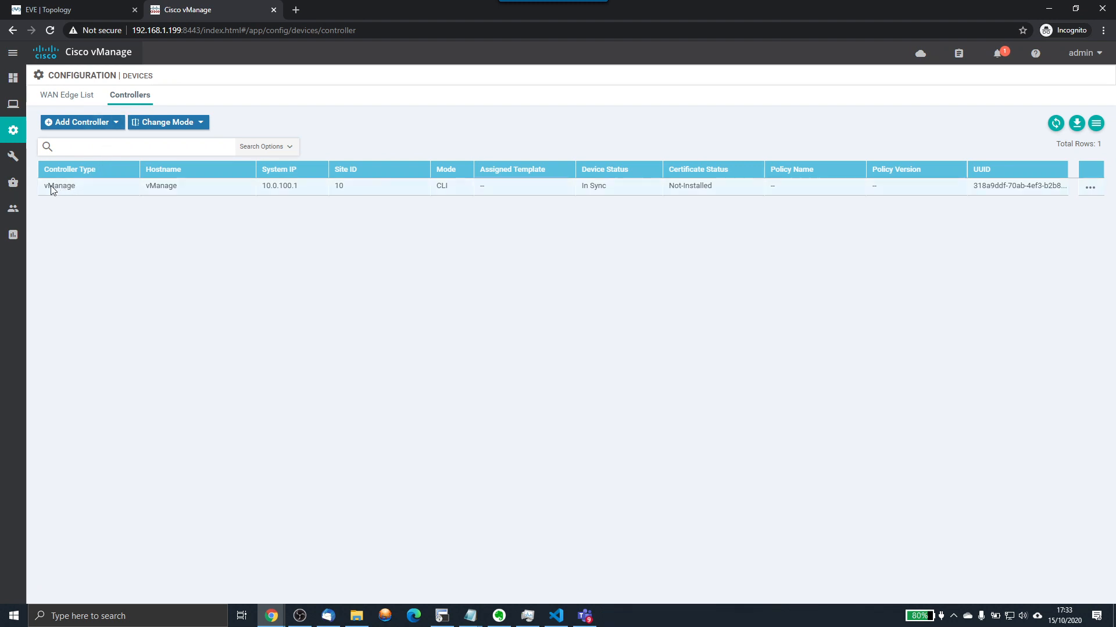
{"action": "mouse_move", "coordinate": [736, 192]}
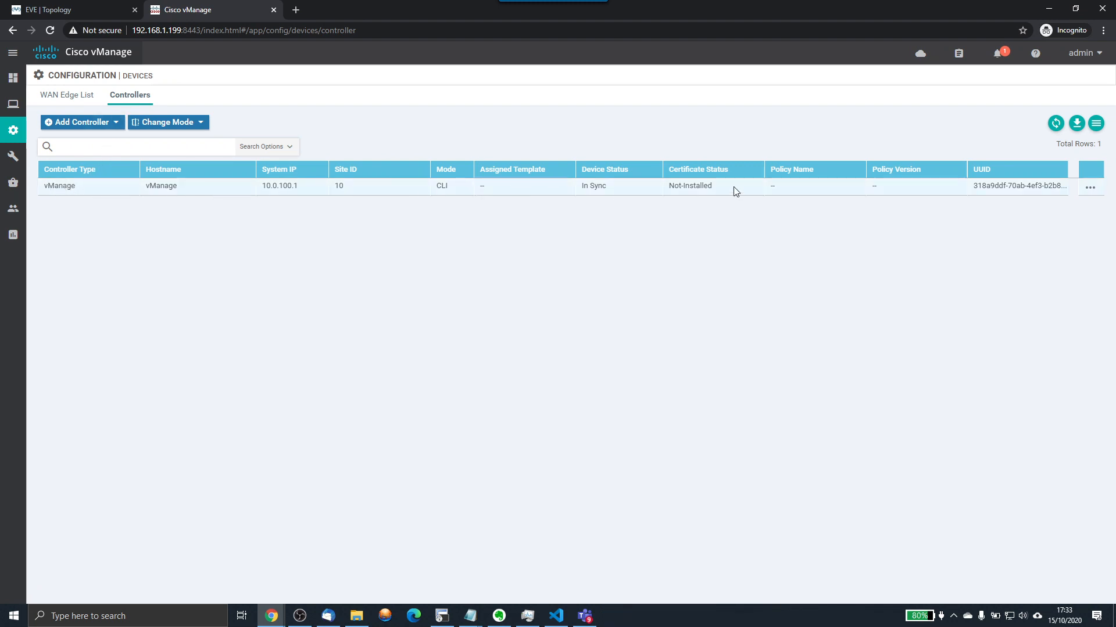
{"action": "mouse_move", "coordinate": [675, 191]}
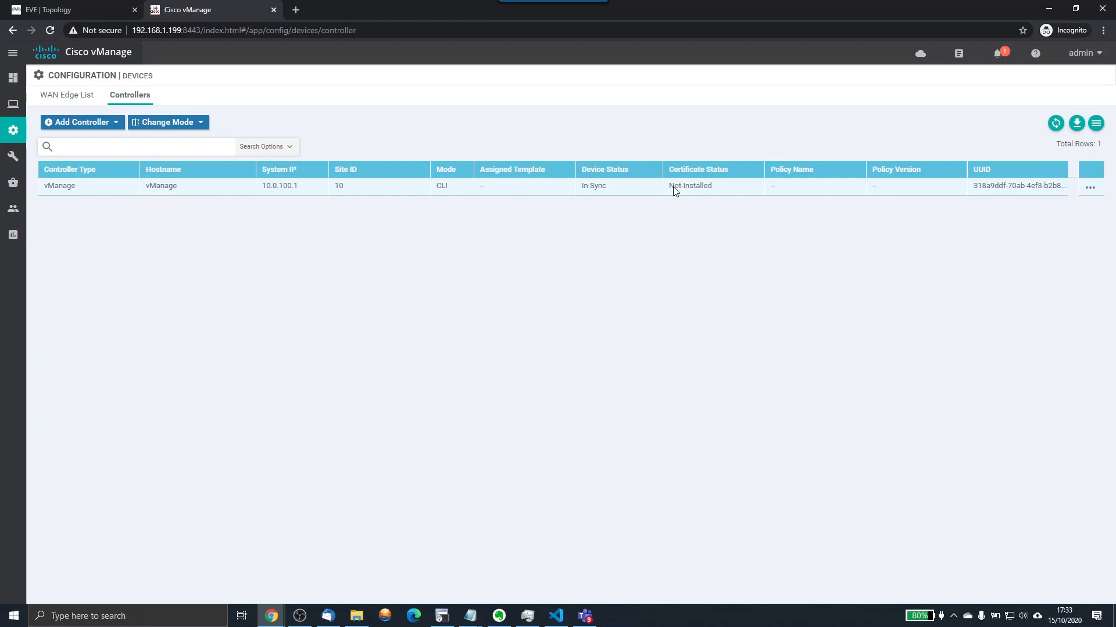
{"action": "mouse_move", "coordinate": [361, 194]}
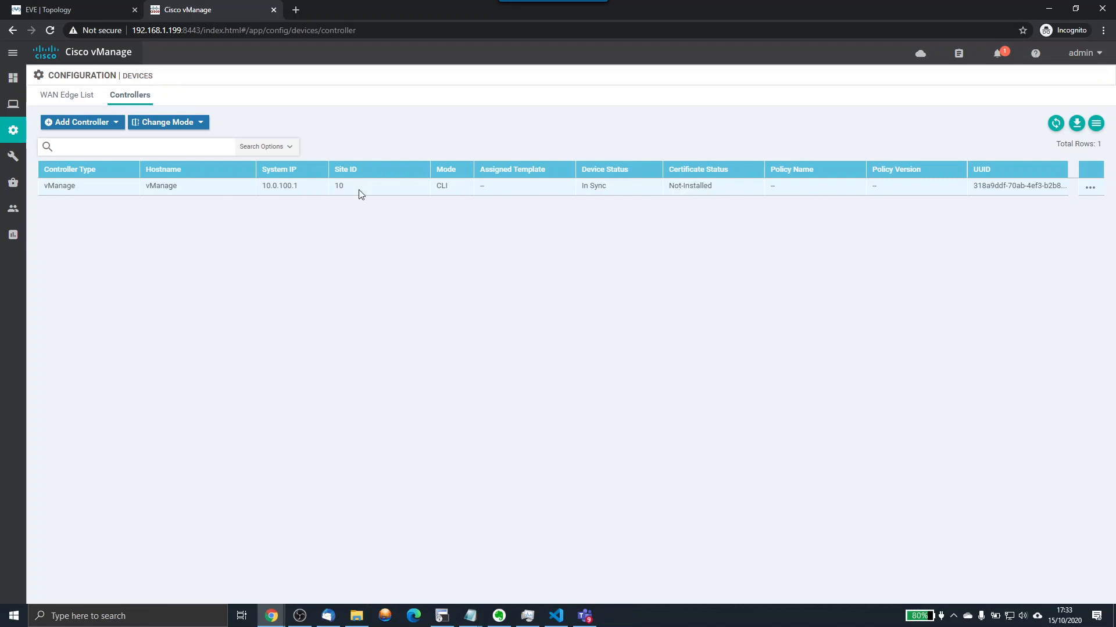
{"action": "mouse_move", "coordinate": [149, 196]}
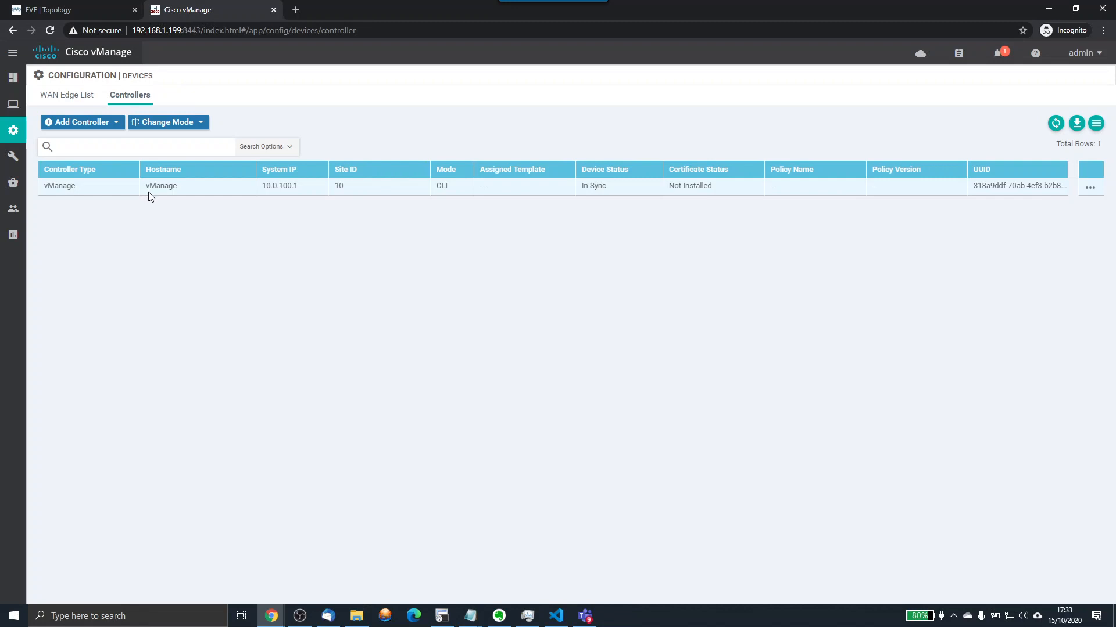
{"action": "mouse_move", "coordinate": [101, 131]}
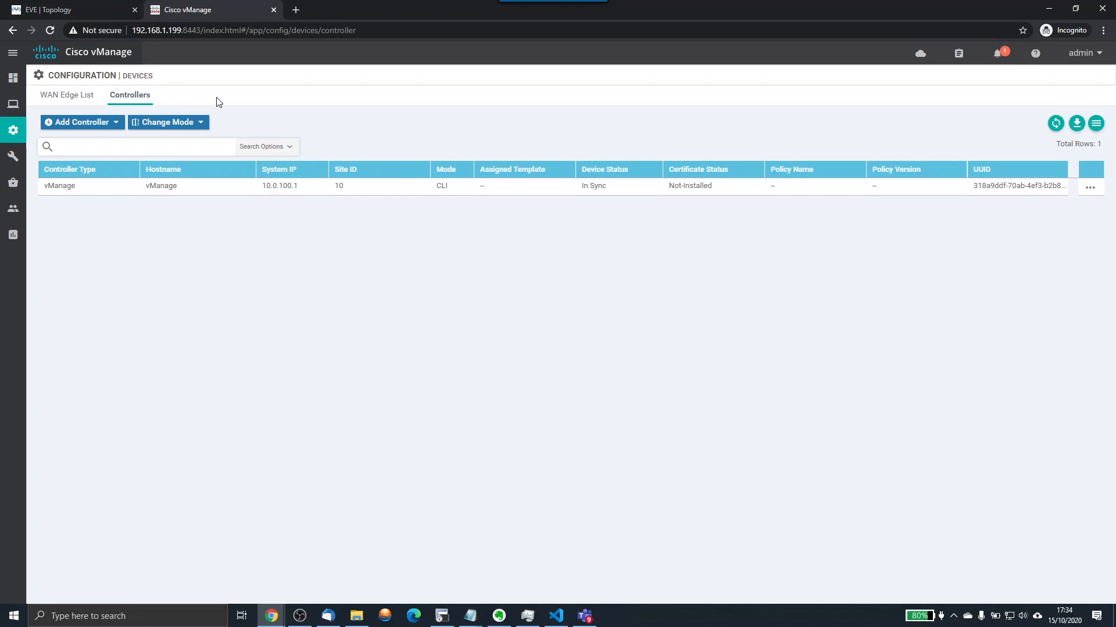
{"action": "mouse_move", "coordinate": [213, 94]}
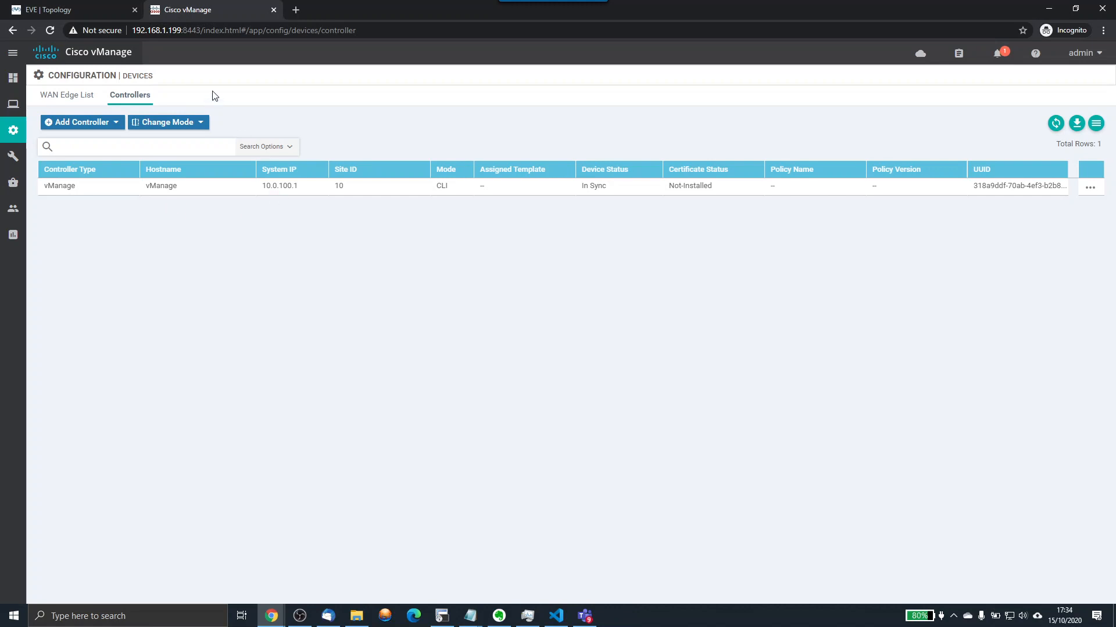
{"action": "left_click", "coordinate": [58, 10]}
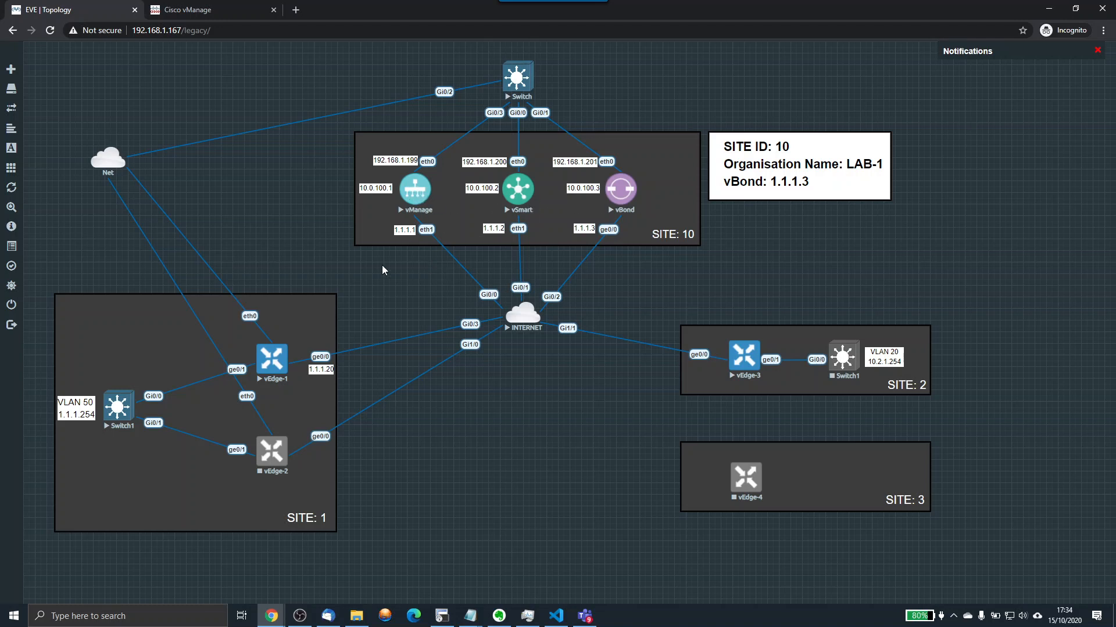
{"action": "mouse_move", "coordinate": [725, 351]}
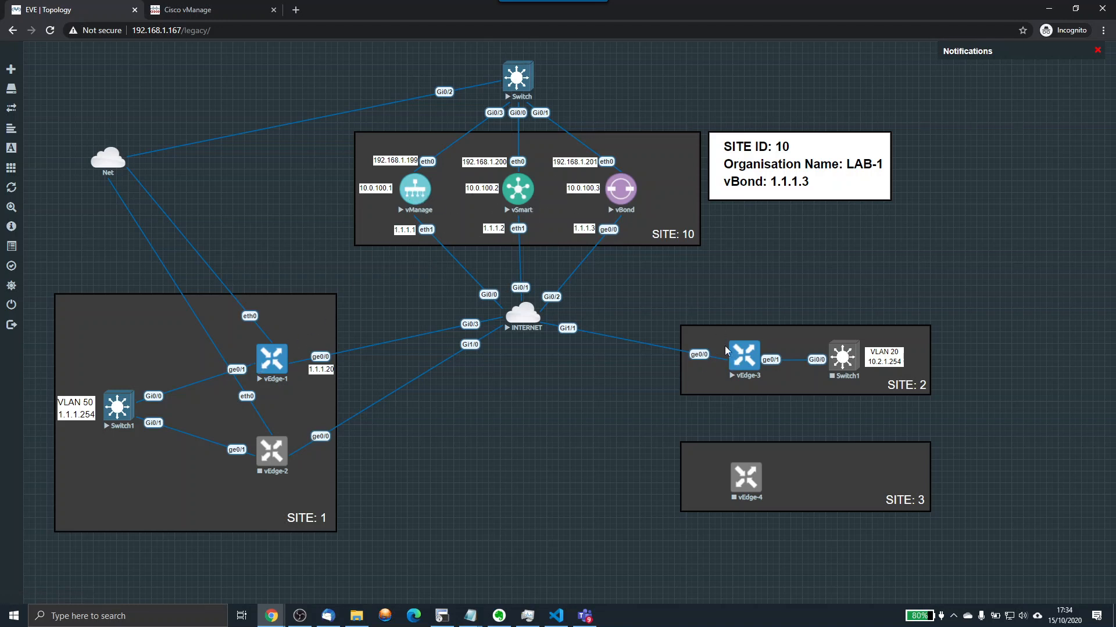
{"action": "mouse_move", "coordinate": [411, 313]}
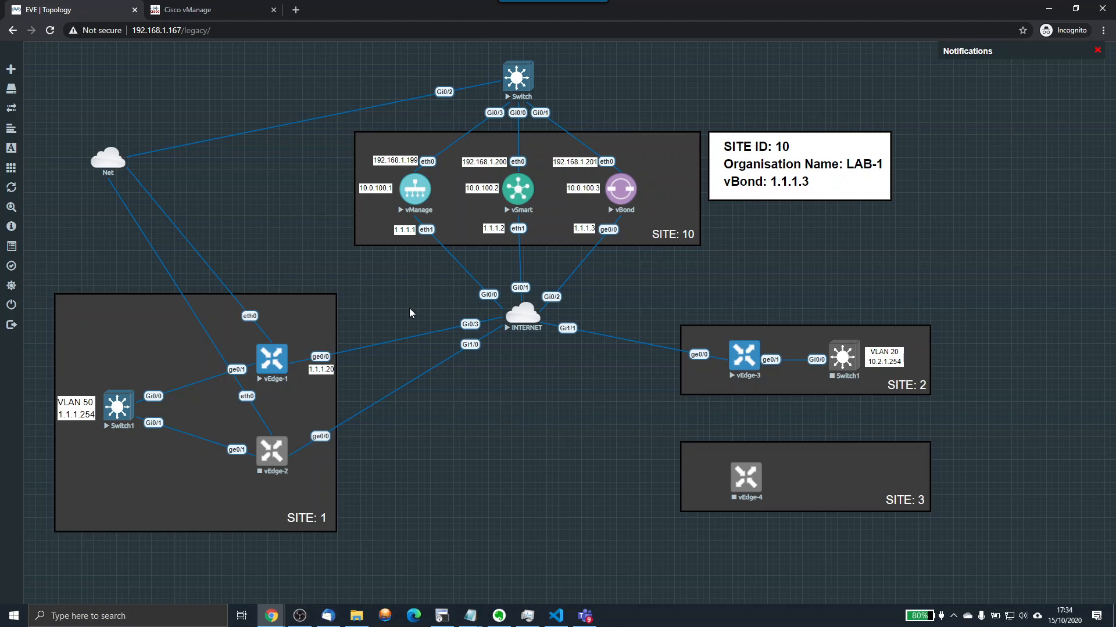
{"action": "mouse_move", "coordinate": [456, 334]}
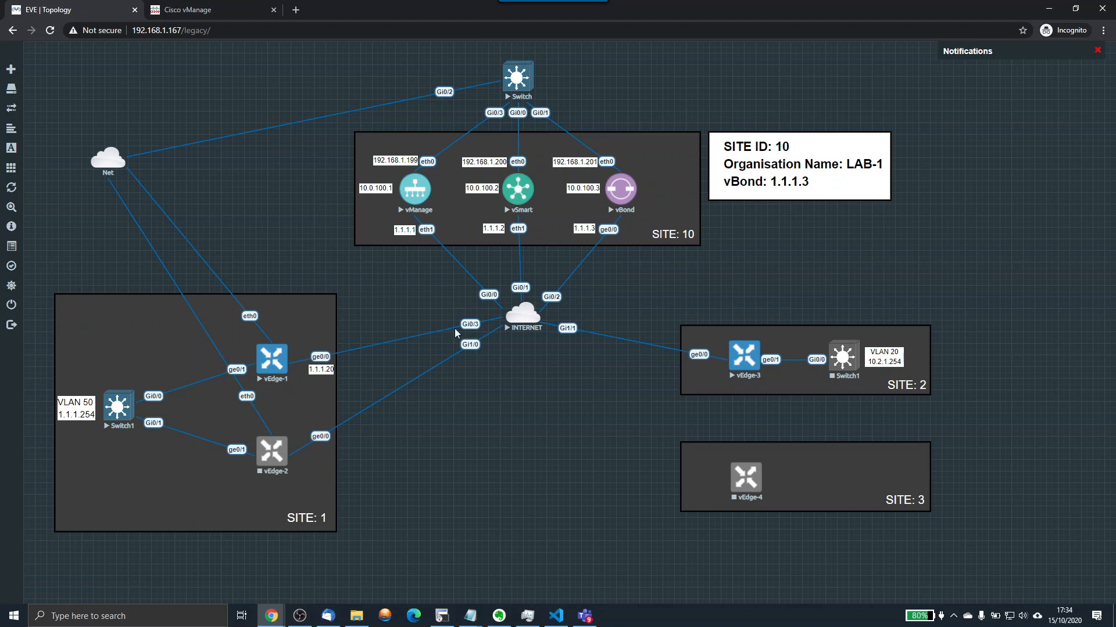
{"action": "mouse_move", "coordinate": [355, 361]}
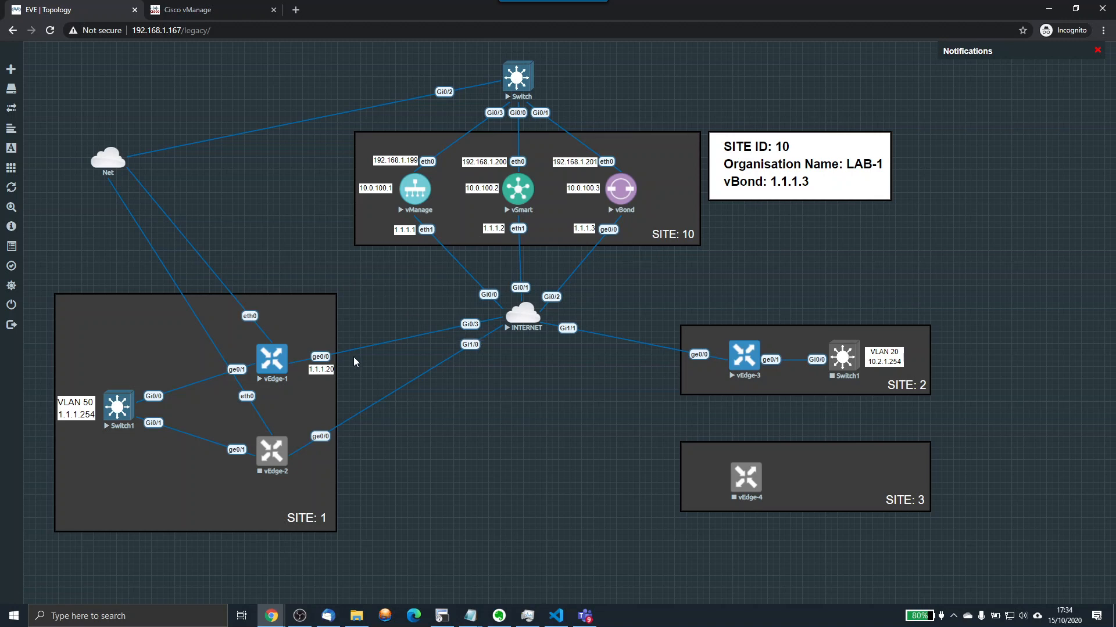
{"action": "mouse_move", "coordinate": [644, 51]}
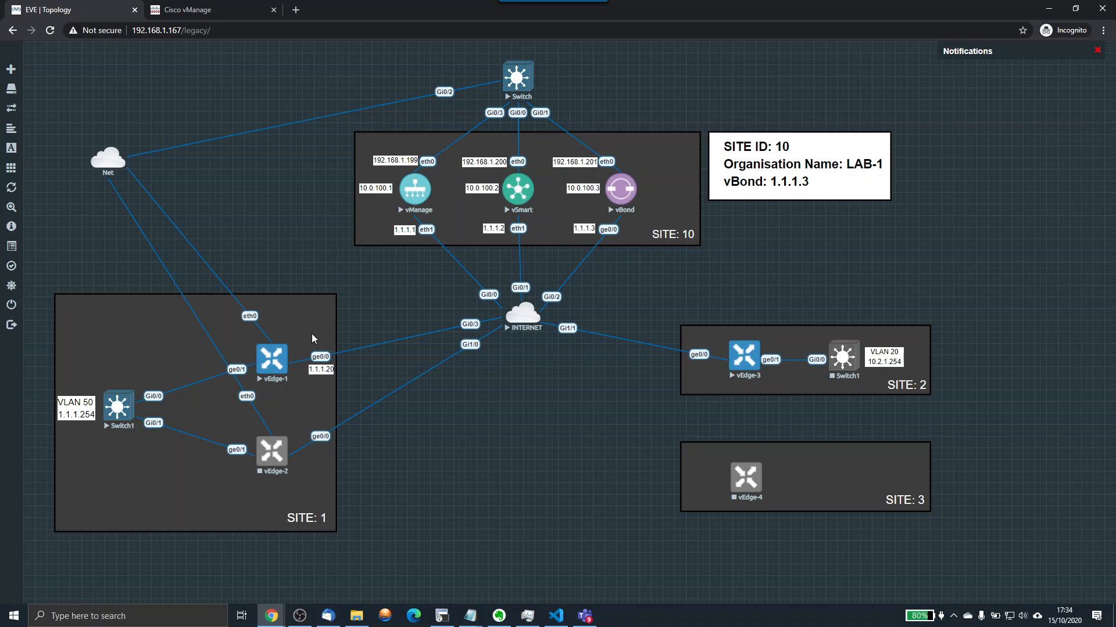
{"action": "mouse_move", "coordinate": [620, 272]}
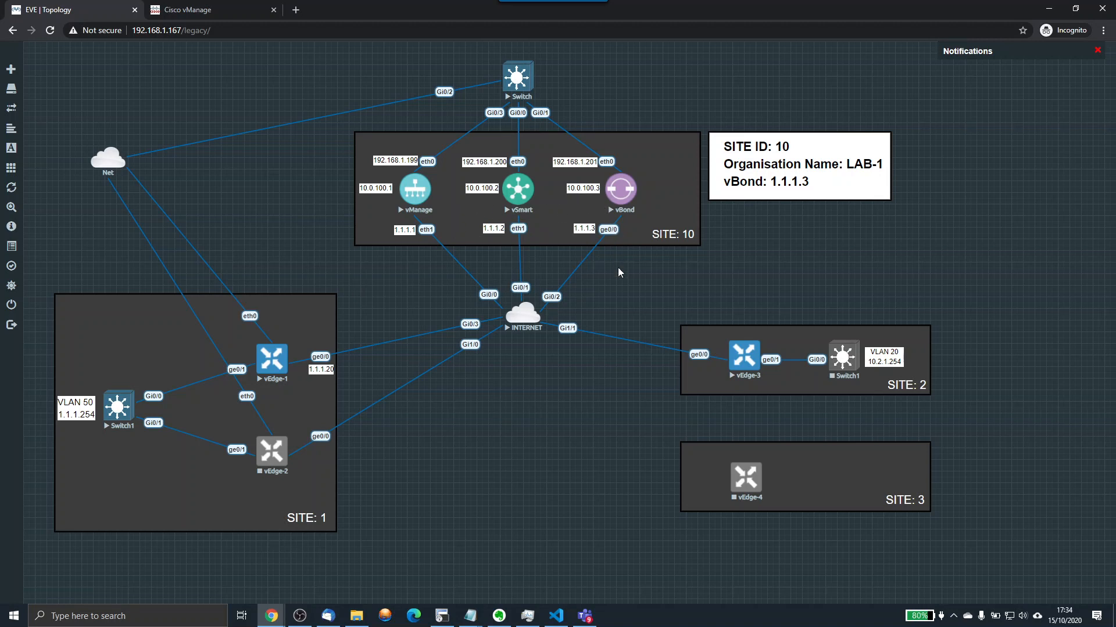
{"action": "mouse_move", "coordinate": [615, 259]}
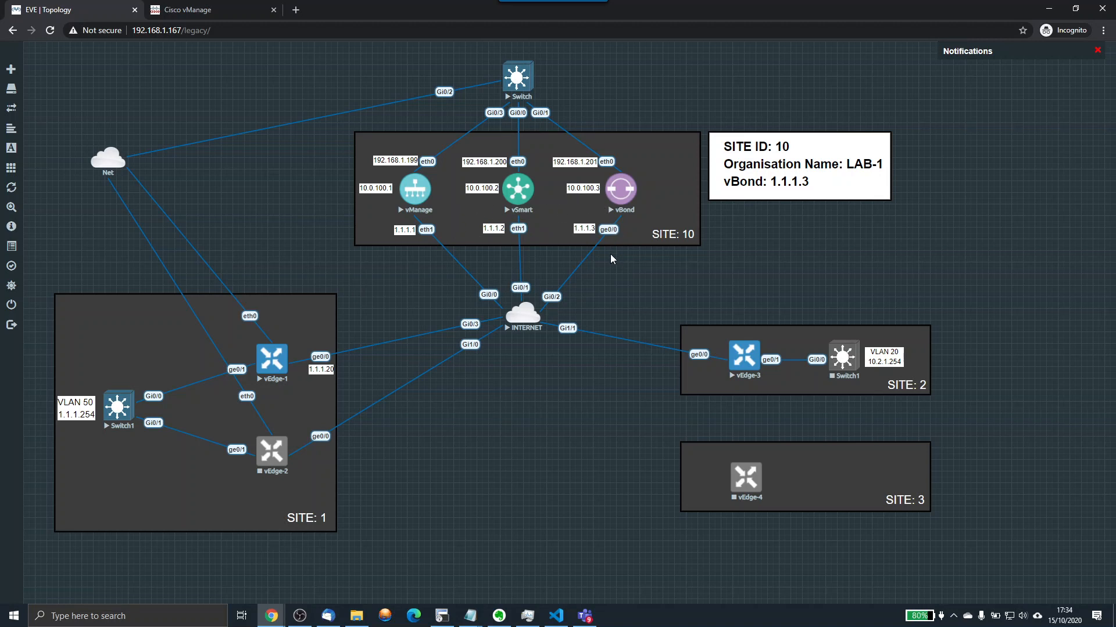
{"action": "mouse_move", "coordinate": [578, 385]}
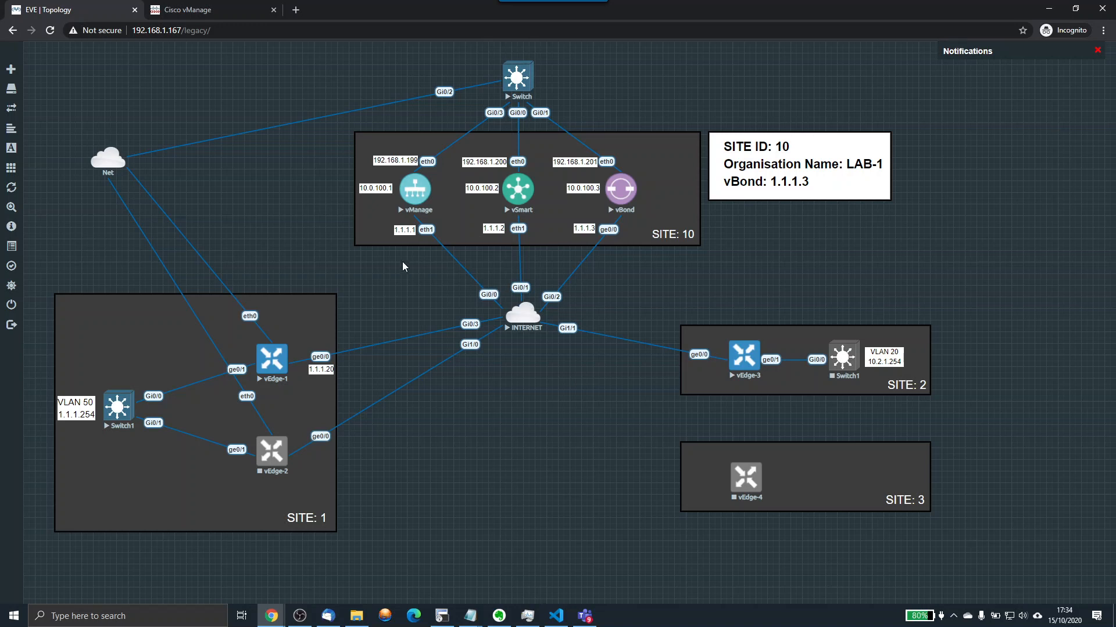
{"action": "mouse_move", "coordinate": [481, 291]}
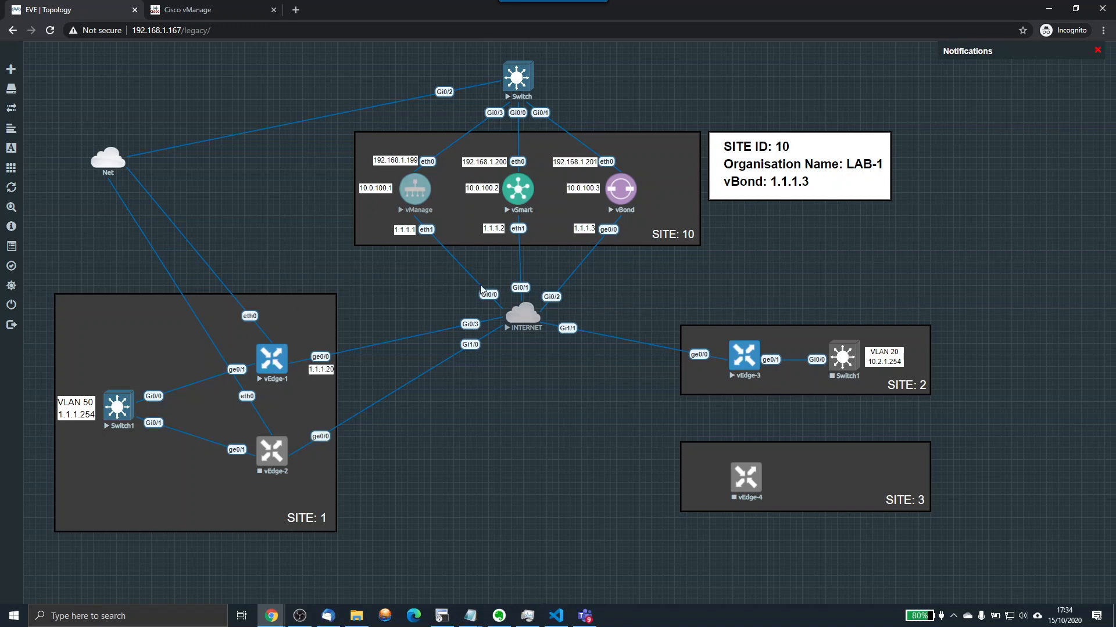